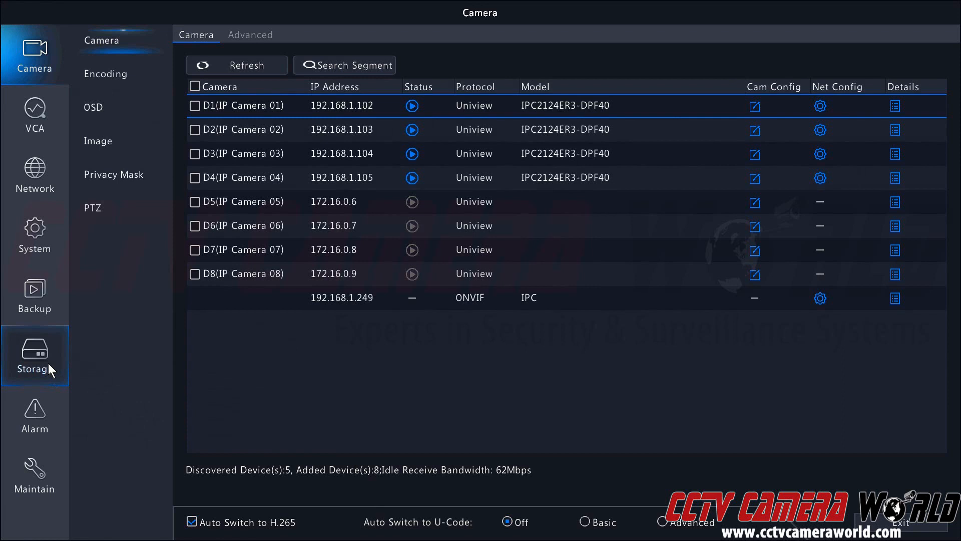
Step: Open the Storage recording schedule with D1 (IP Camera 01) selected
{"action": "left_click", "coordinate": [35, 355]}
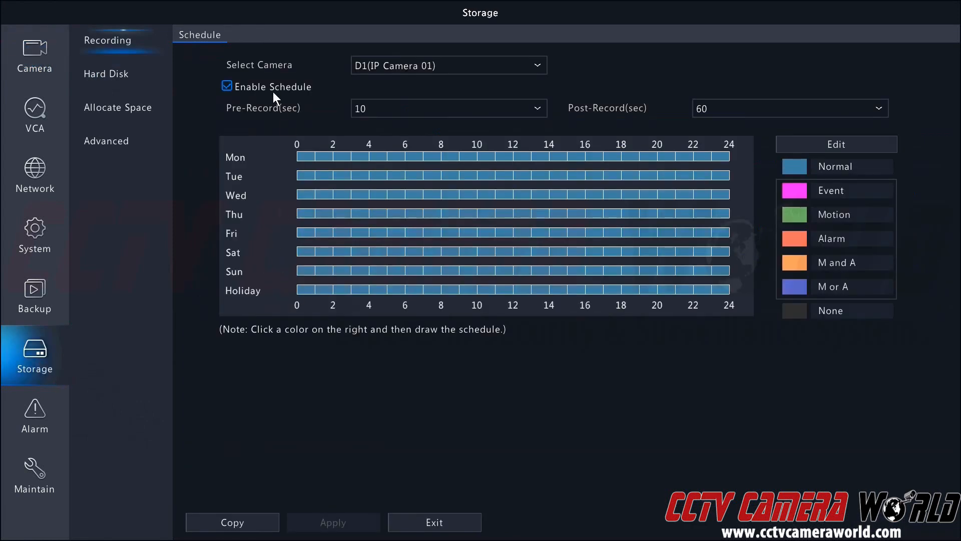
{"action": "mouse_move", "coordinate": [522, 66]}
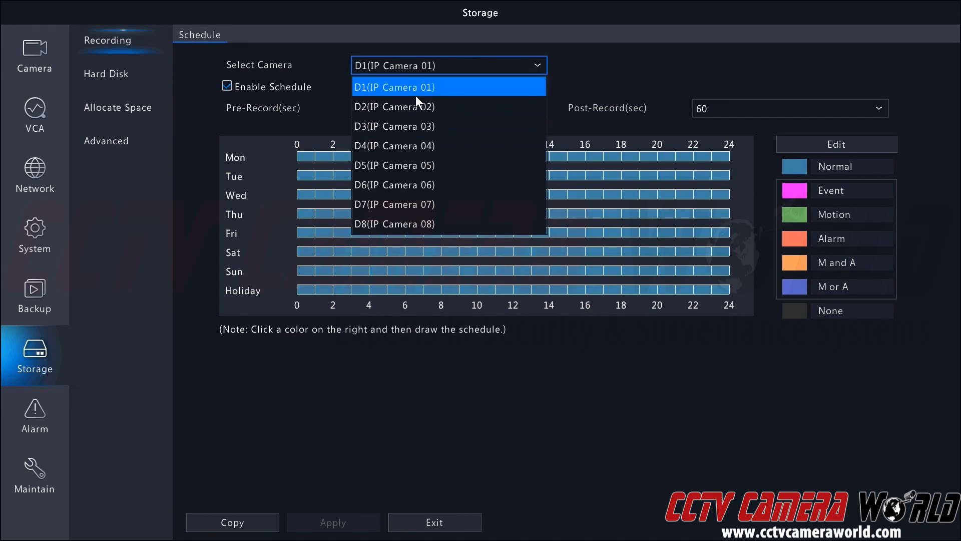
{"action": "left_click", "coordinate": [448, 87]}
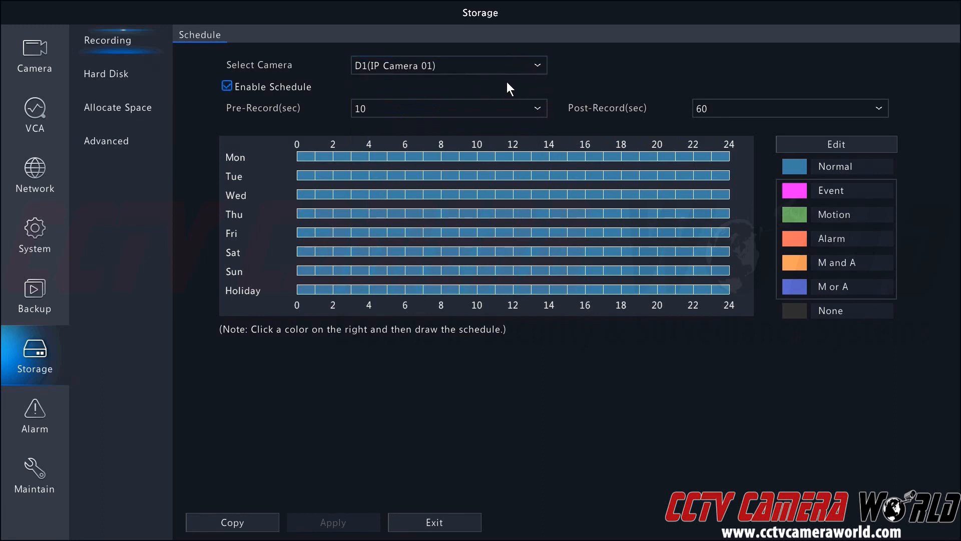
{"action": "mouse_move", "coordinate": [272, 100]}
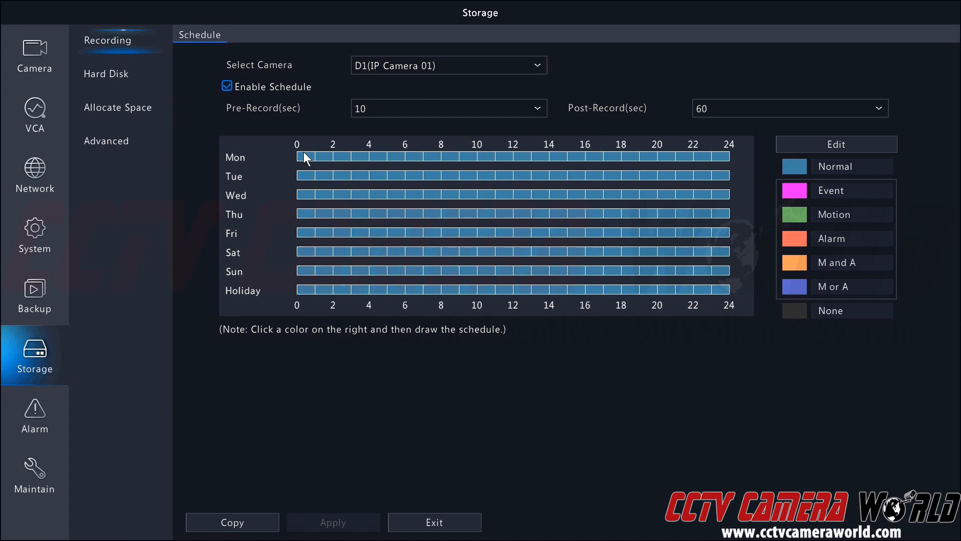
{"action": "mouse_move", "coordinate": [440, 172]}
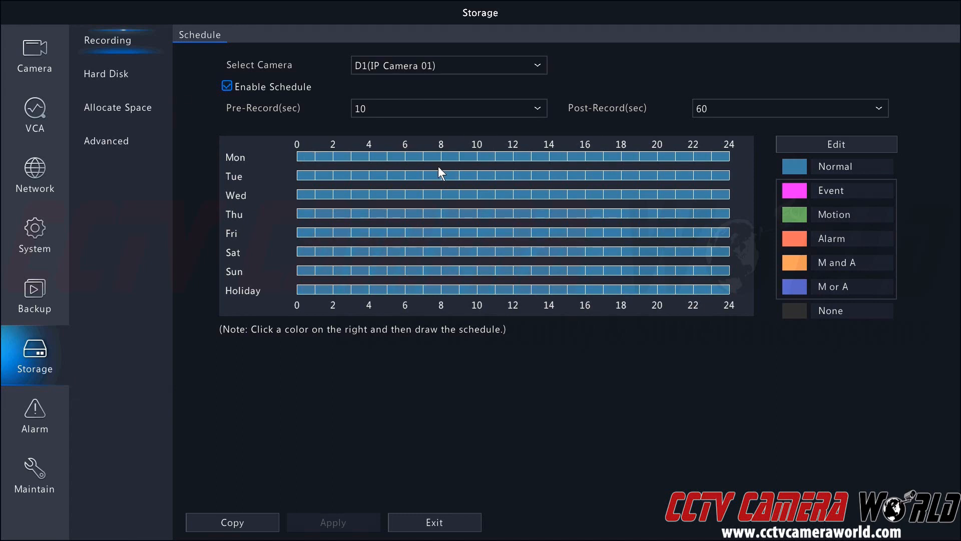
{"action": "mouse_move", "coordinate": [431, 172]}
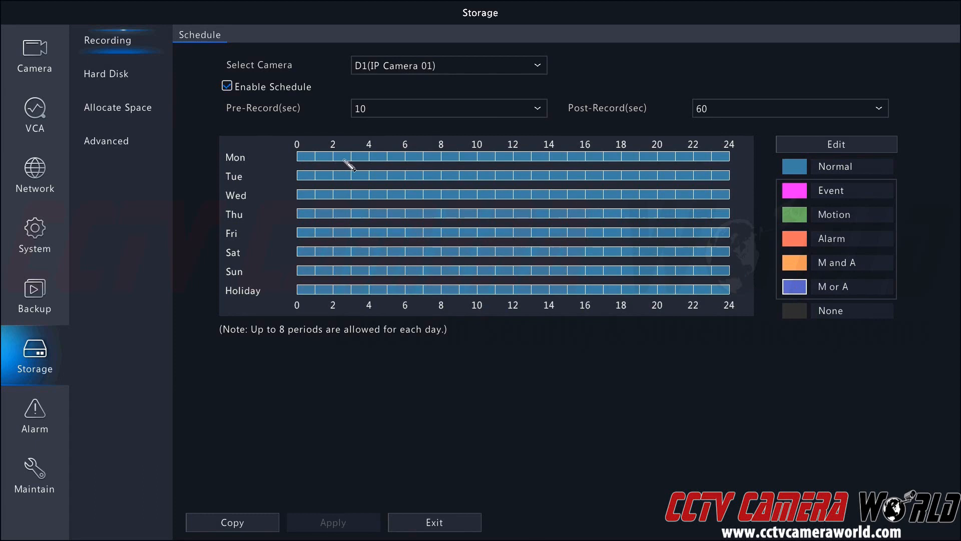
{"action": "mouse_move", "coordinate": [726, 187]}
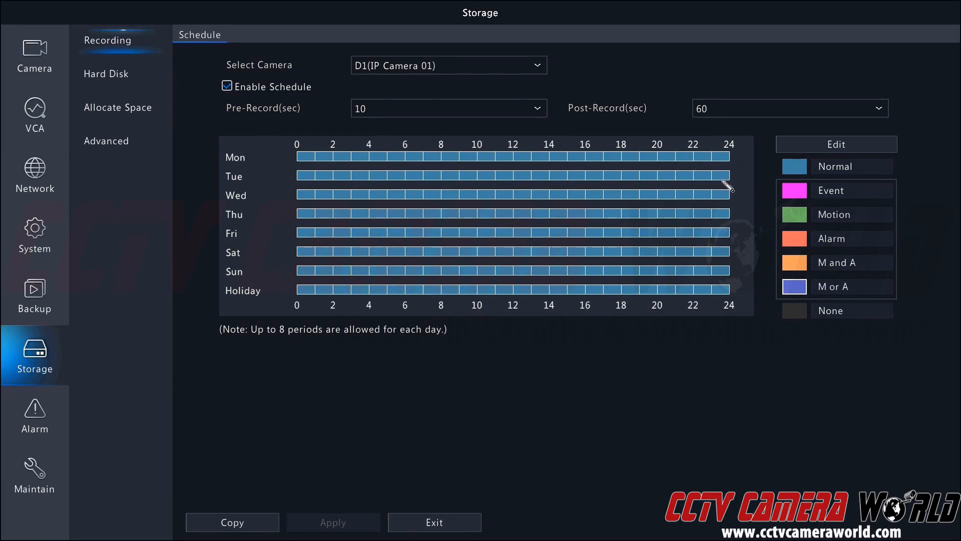
{"action": "mouse_move", "coordinate": [803, 221]}
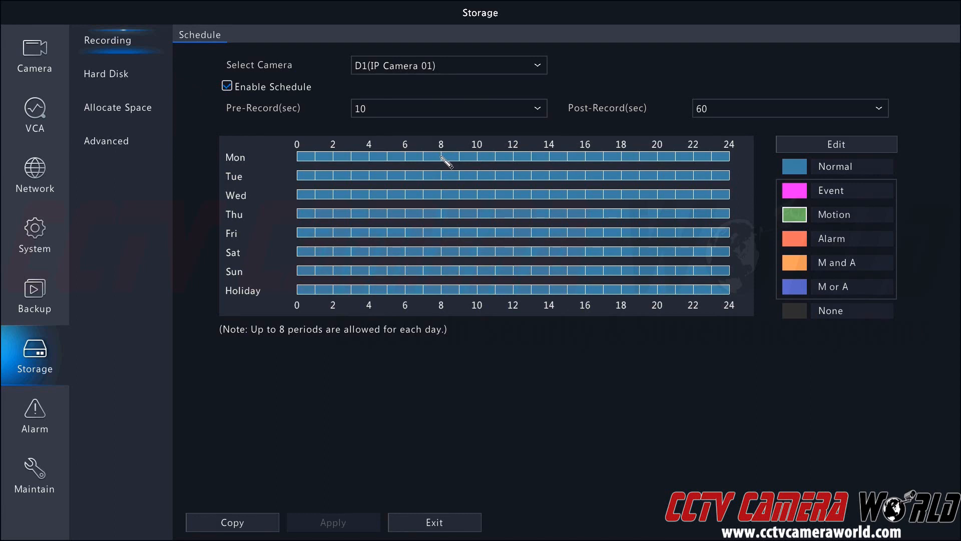
{"action": "mouse_move", "coordinate": [410, 155]}
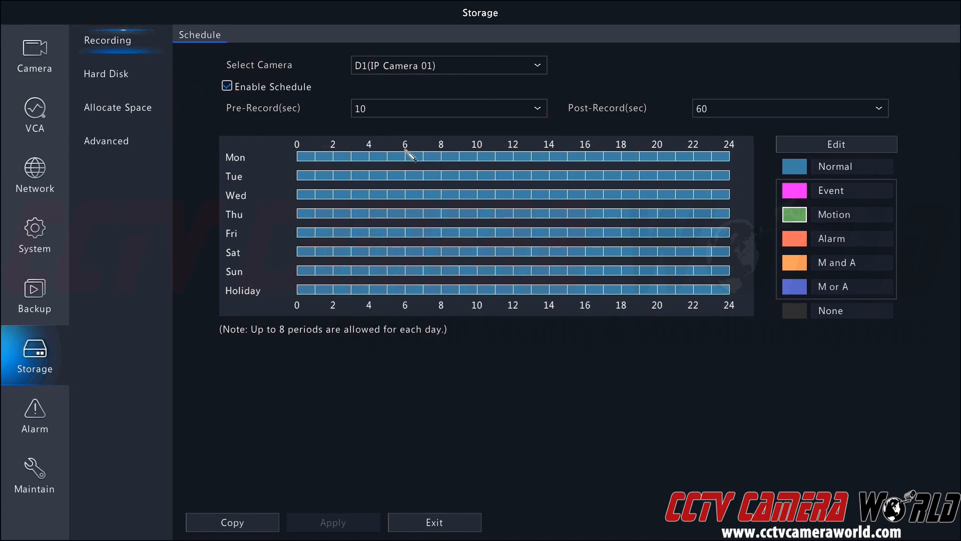
{"action": "mouse_move", "coordinate": [481, 153]}
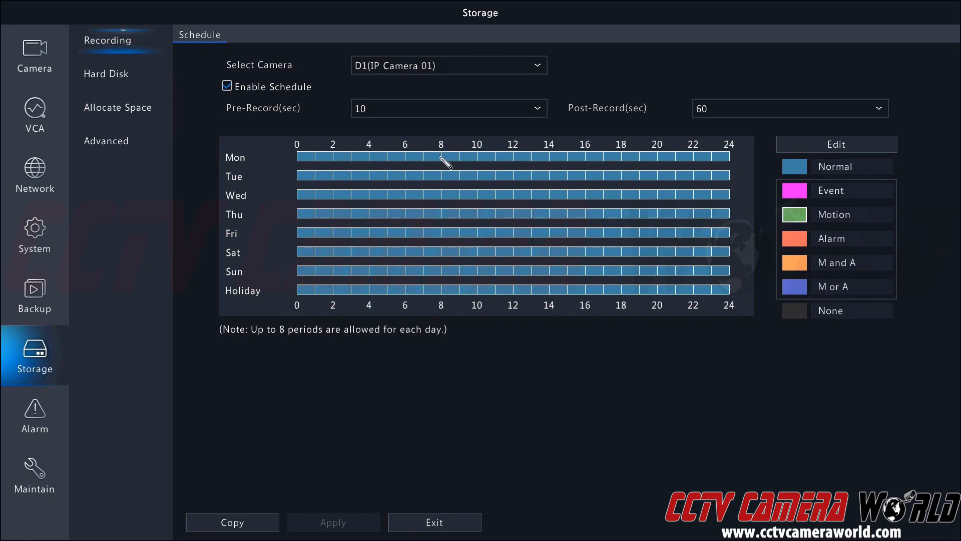
{"action": "mouse_move", "coordinate": [793, 225]}
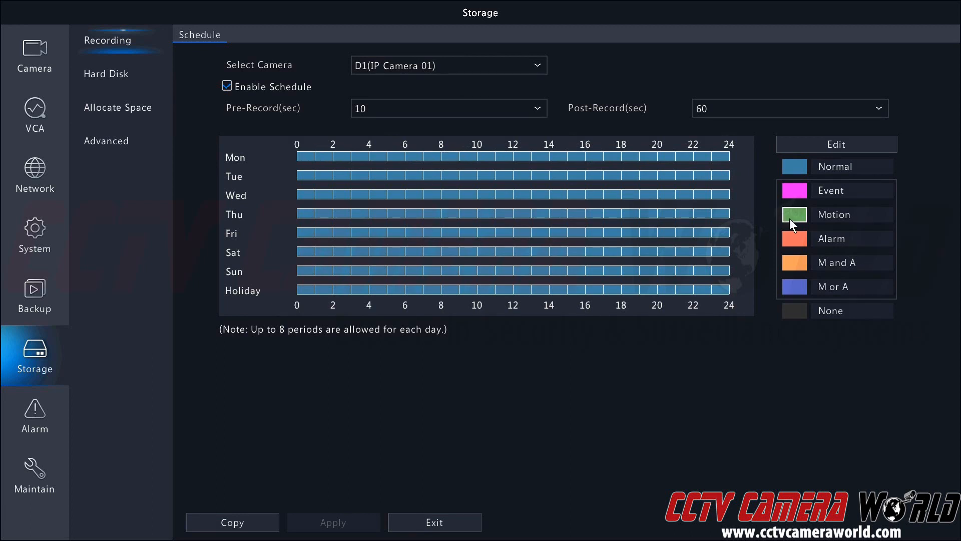
Step: Paint Monday through Friday as motion recording for 0–8 and 18–24
{"action": "left_click", "coordinate": [835, 214]}
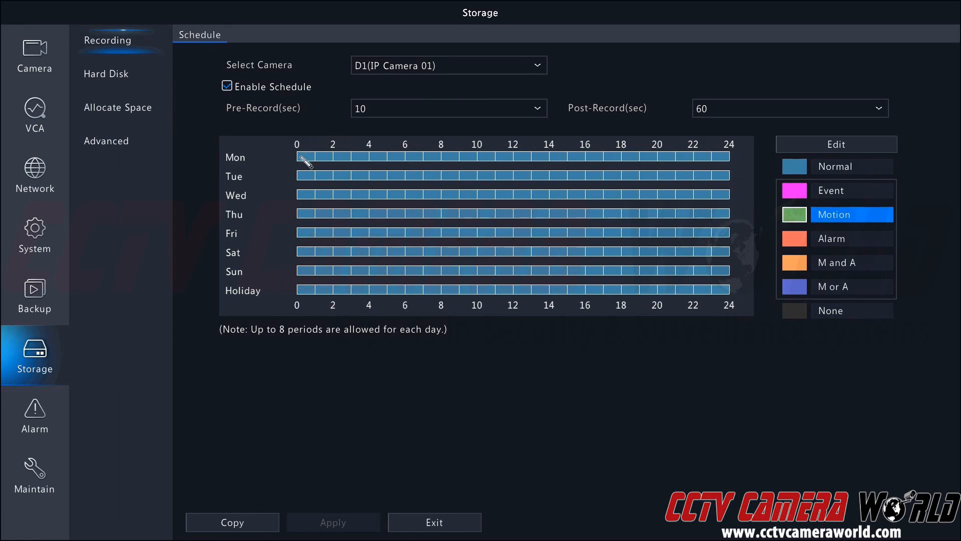
{"action": "left_click", "coordinate": [304, 156]}
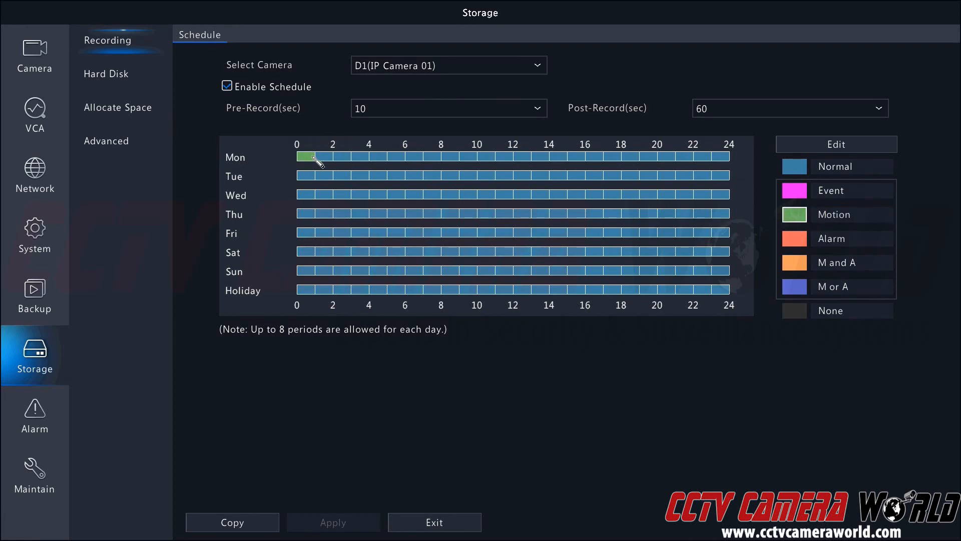
{"action": "left_click_drag", "start_coordinate": [305, 156], "coordinate": [440, 156]}
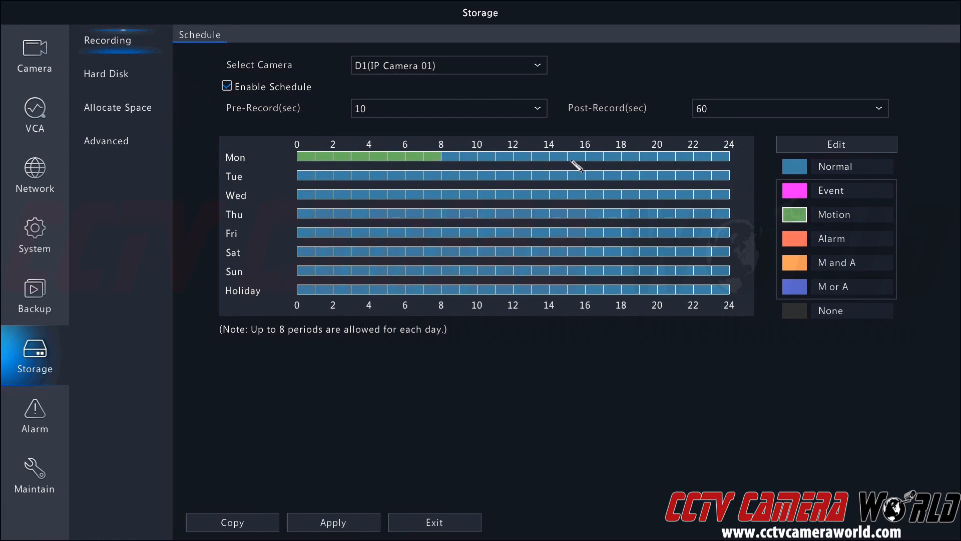
{"action": "left_click_drag", "start_coordinate": [621, 156], "coordinate": [674, 156]}
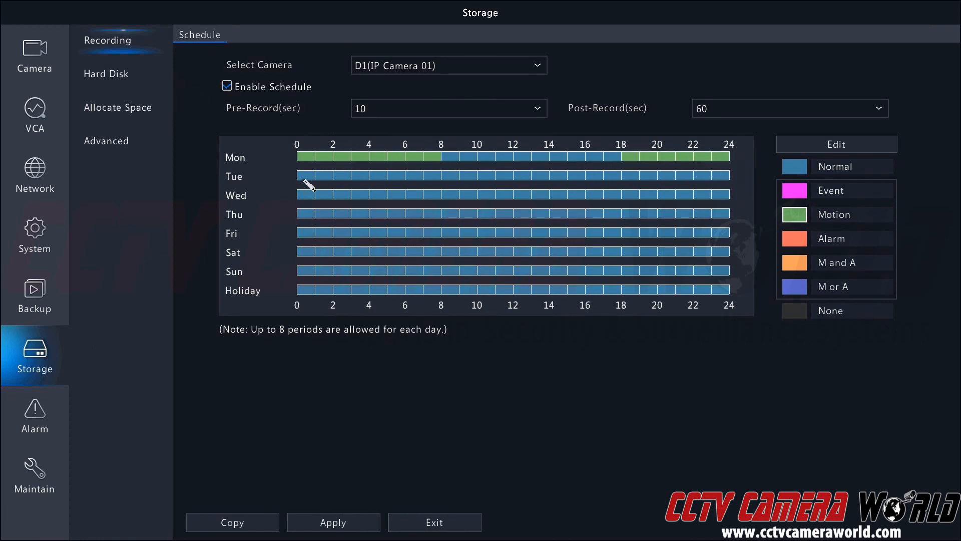
{"action": "left_click_drag", "start_coordinate": [298, 176], "coordinate": [442, 176]}
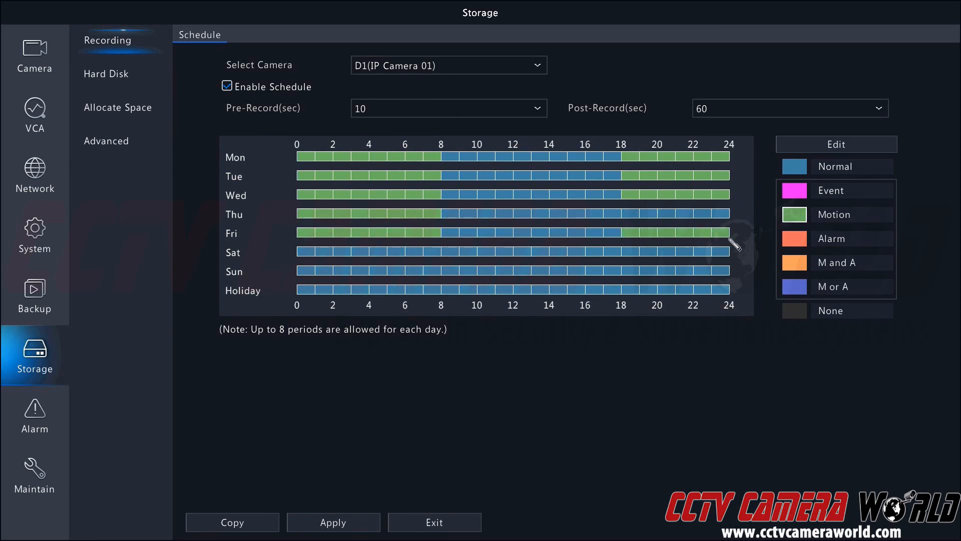
{"action": "mouse_move", "coordinate": [504, 266]}
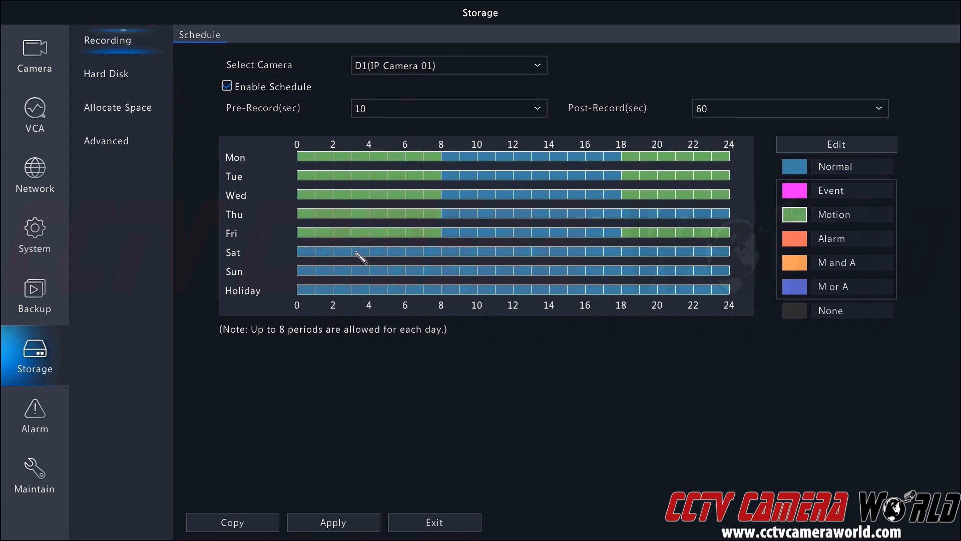
{"action": "mouse_move", "coordinate": [557, 232]}
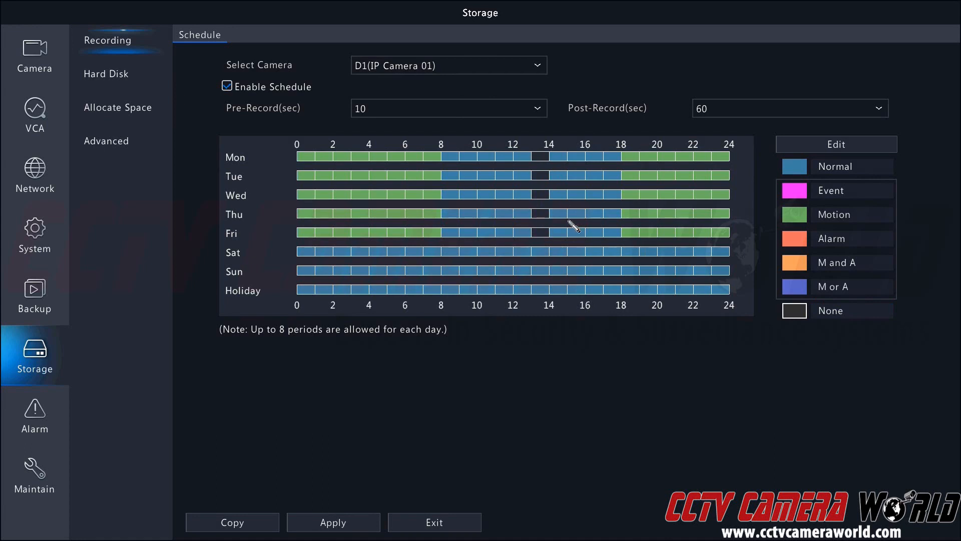
Step: Select Normal as the recording type for refilling the blank midday slots
{"action": "left_click", "coordinate": [852, 190]}
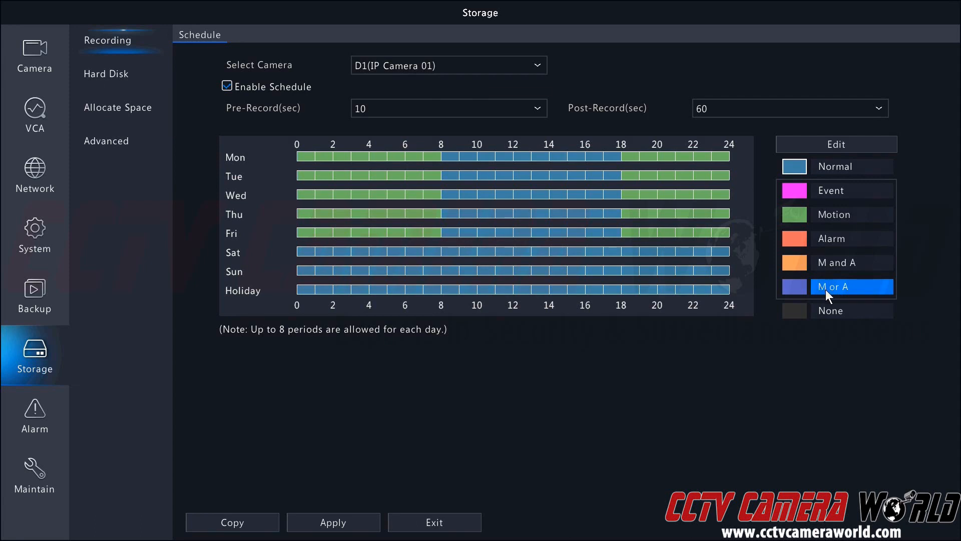
Step: Copy Monday's periods (motion 0–8 and 18–24) to all days with Copy To All
{"action": "left_click", "coordinate": [835, 144]}
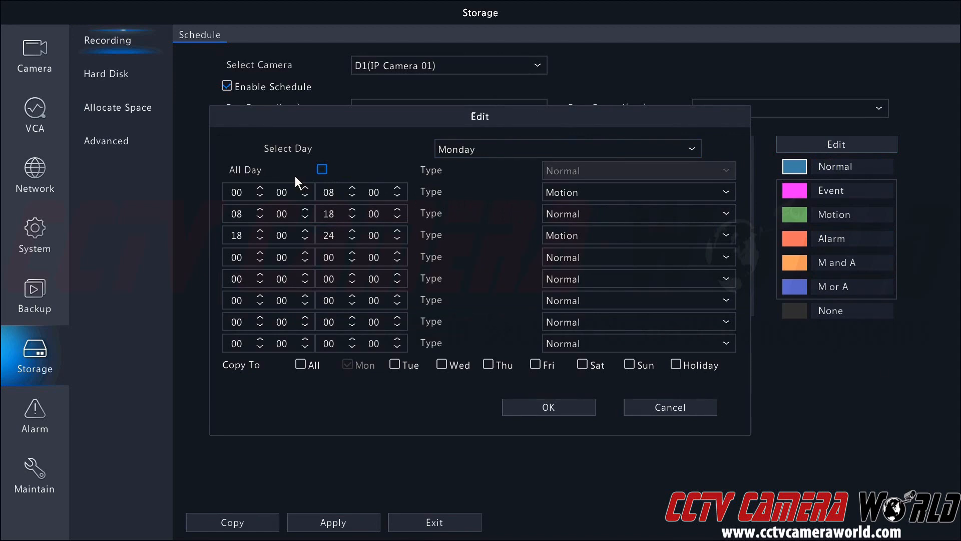
{"action": "mouse_move", "coordinate": [568, 193]}
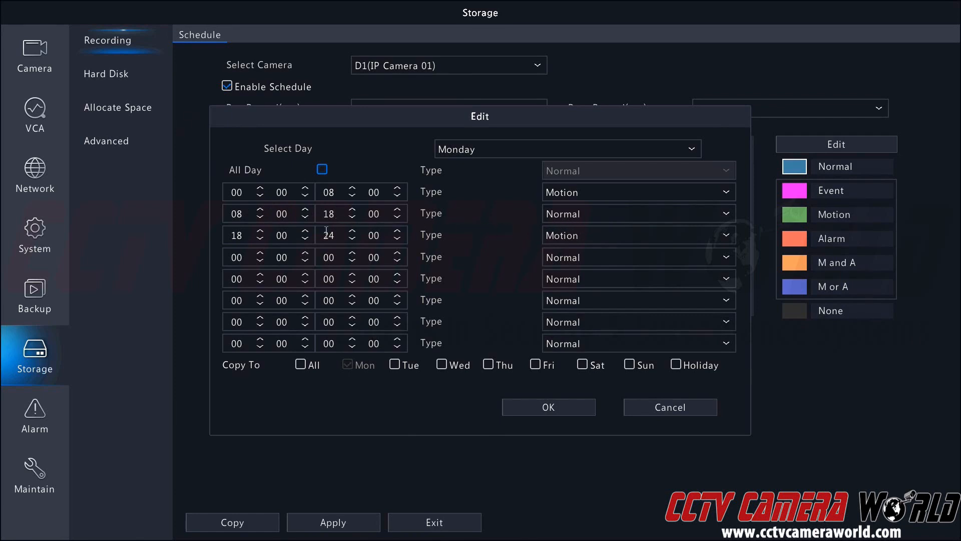
{"action": "left_click", "coordinate": [236, 235]}
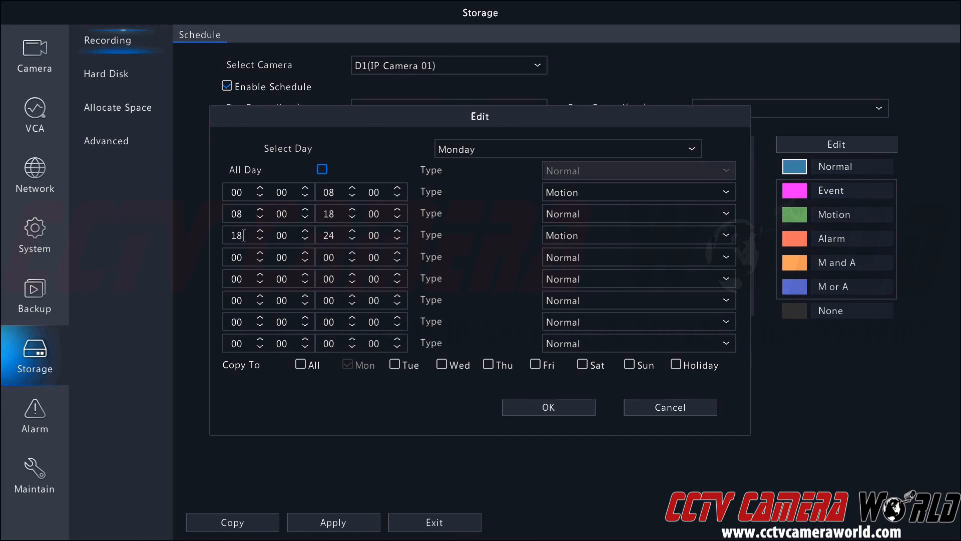
{"action": "mouse_move", "coordinate": [561, 244]}
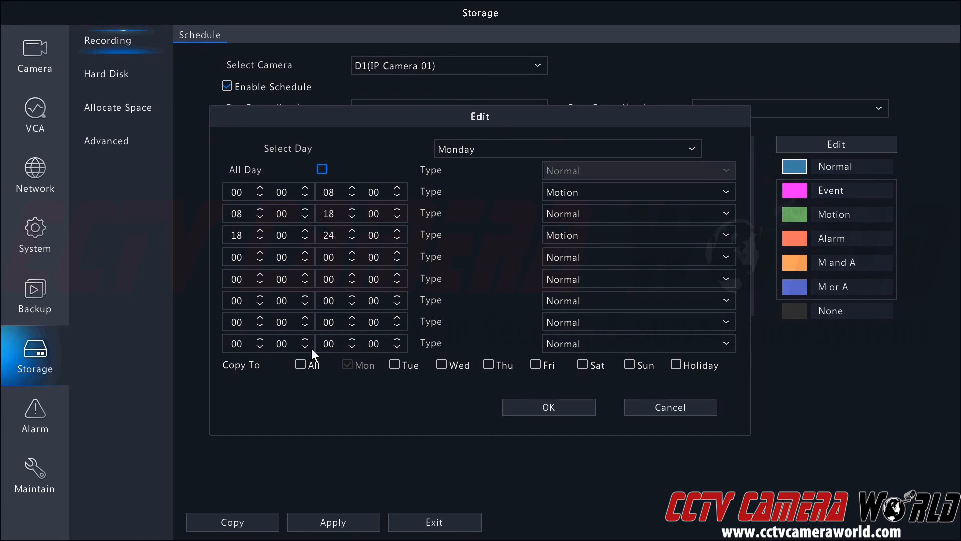
{"action": "left_click", "coordinate": [300, 364]}
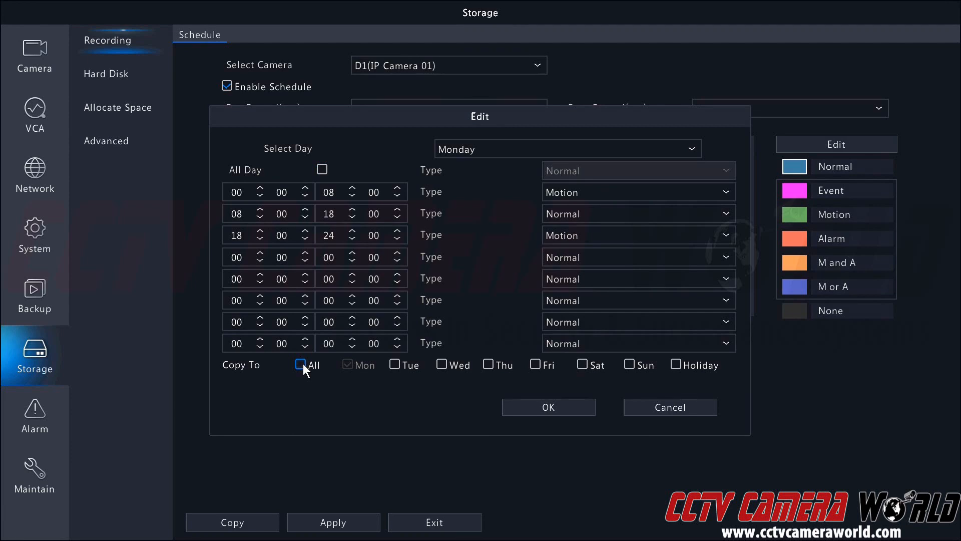
{"action": "left_click", "coordinate": [300, 365]}
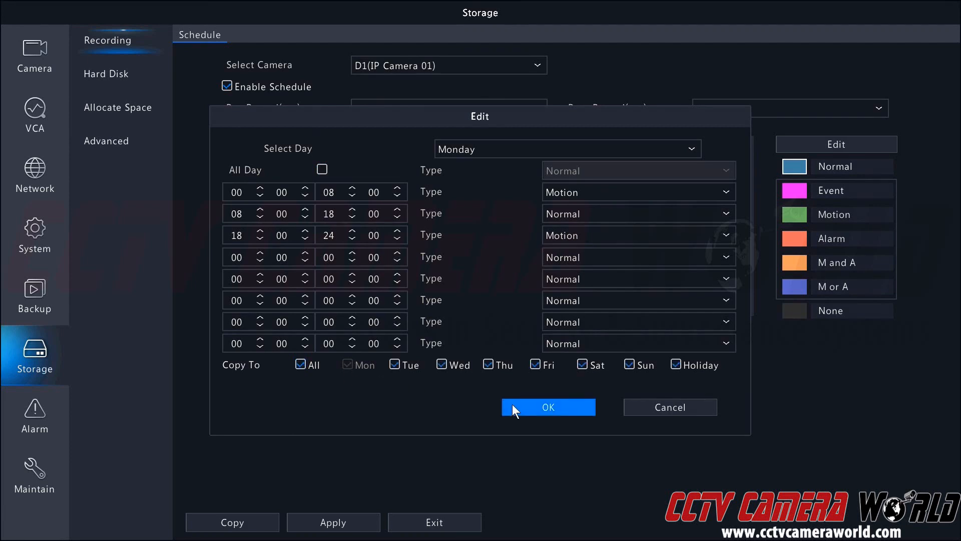
{"action": "left_click", "coordinate": [547, 407]}
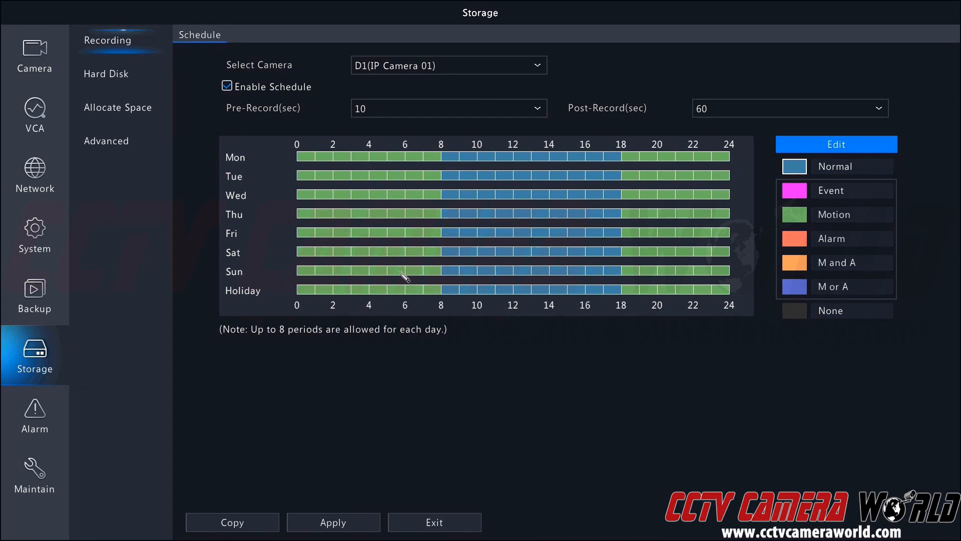
{"action": "mouse_move", "coordinate": [607, 300]}
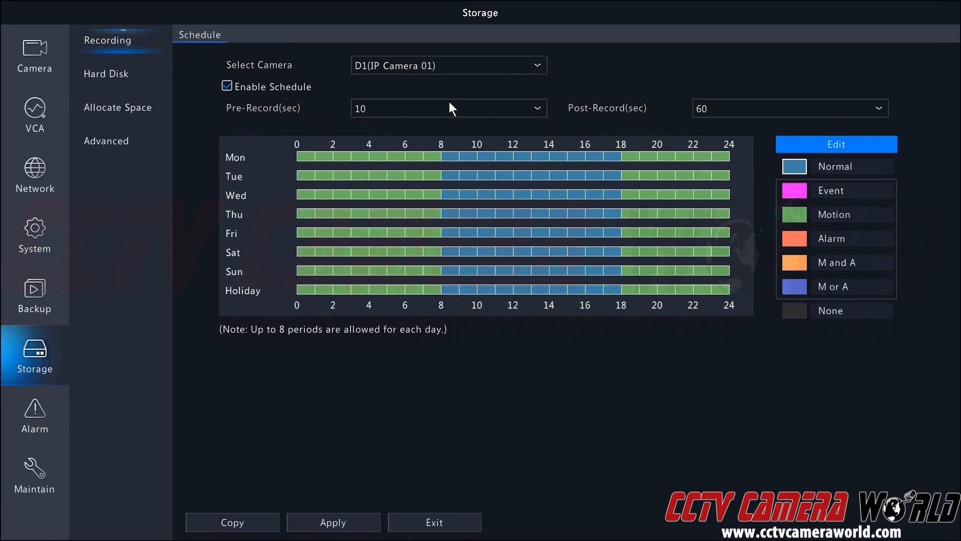
{"action": "mouse_move", "coordinate": [472, 113]}
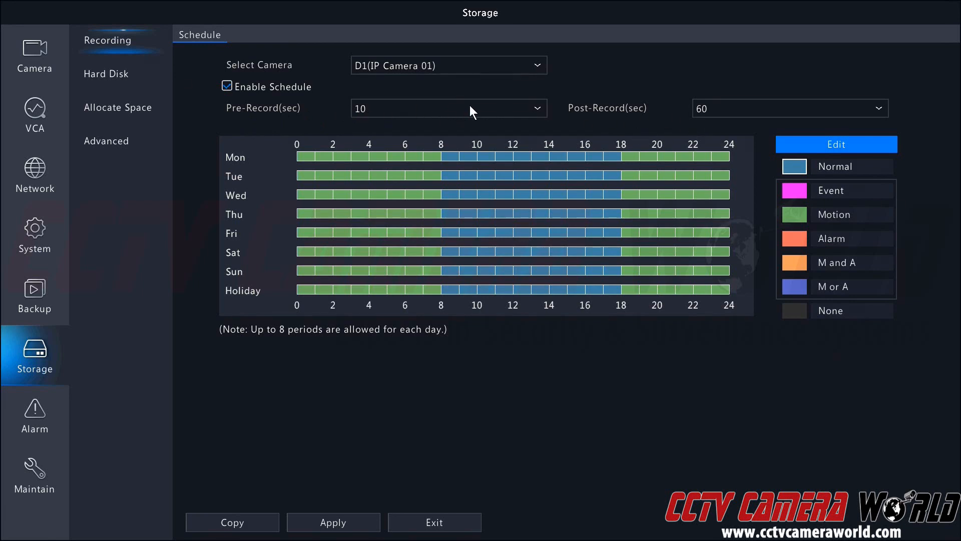
{"action": "mouse_move", "coordinate": [497, 114]}
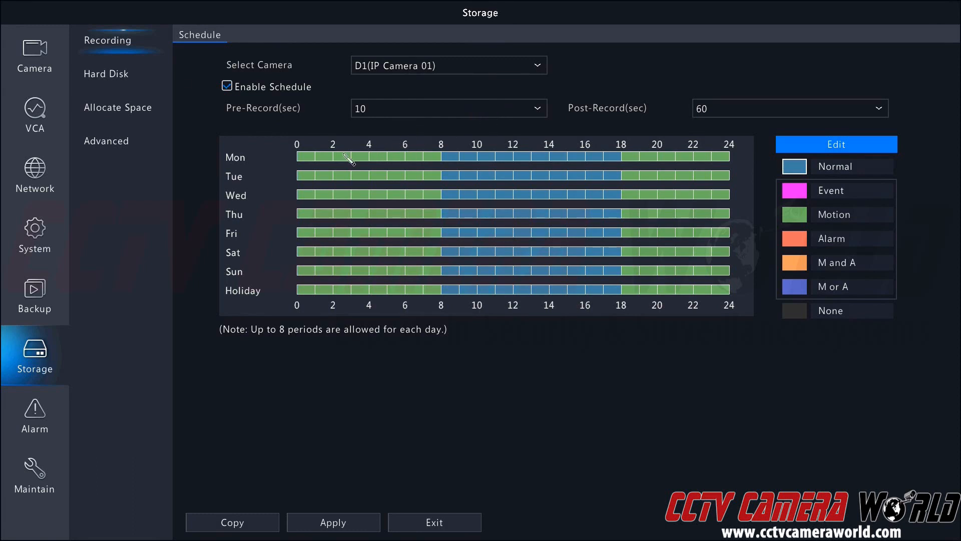
{"action": "mouse_move", "coordinate": [392, 145]}
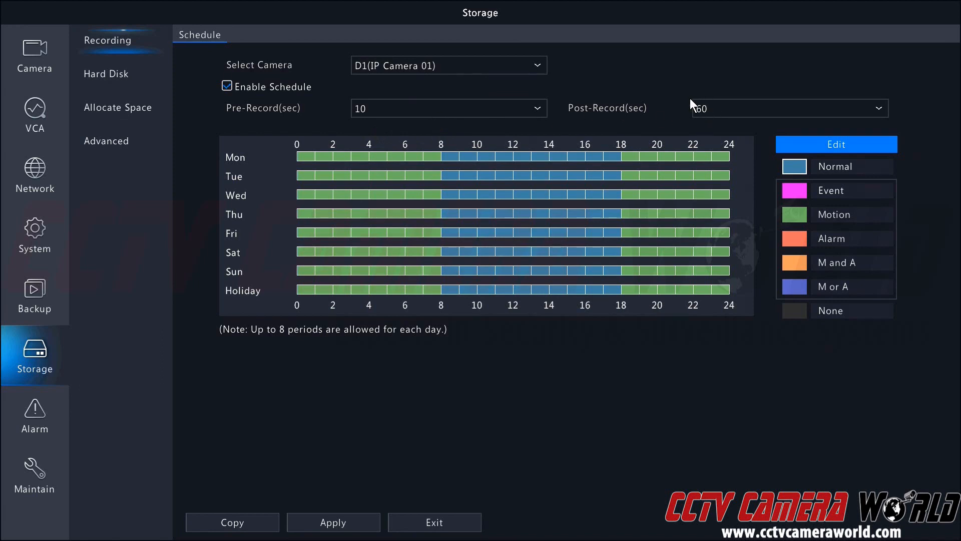
{"action": "mouse_move", "coordinate": [429, 150]}
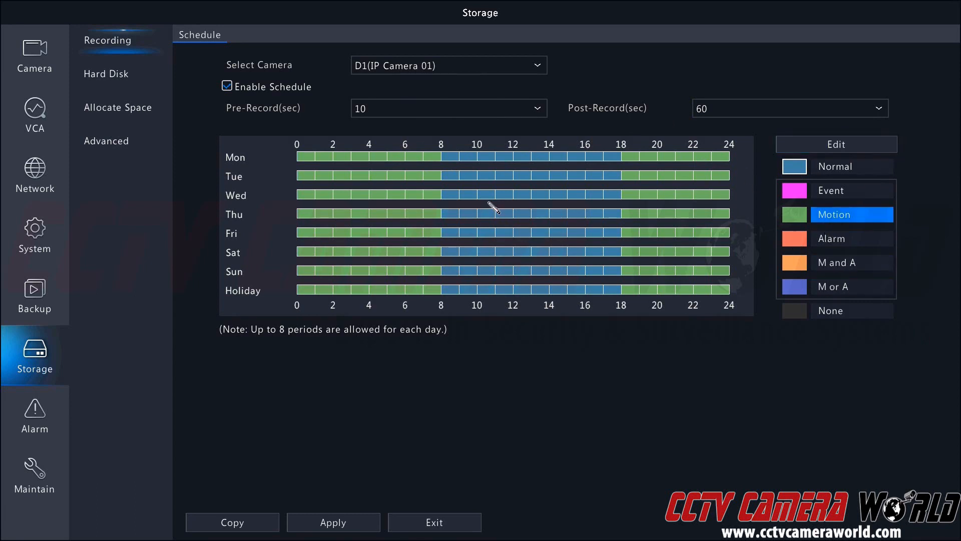
{"action": "mouse_move", "coordinate": [372, 166]}
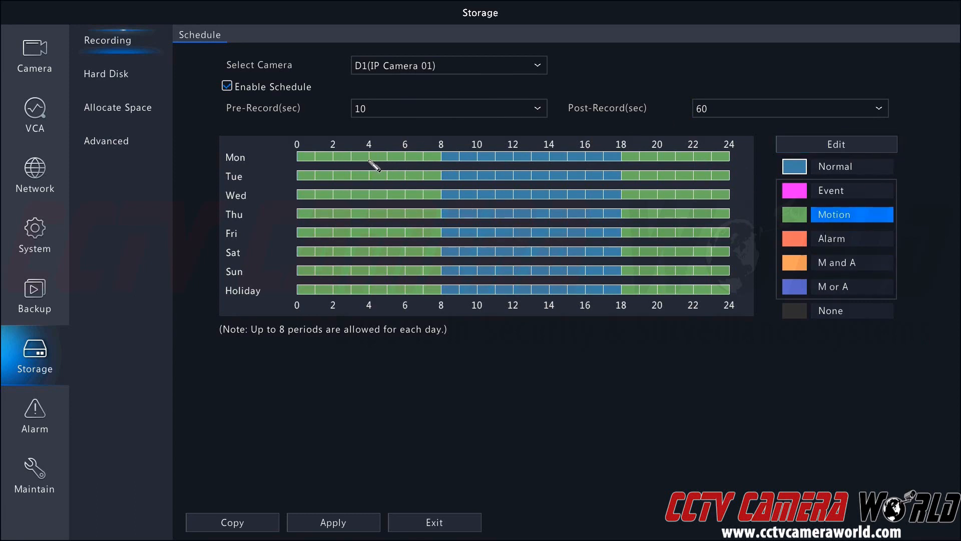
{"action": "mouse_move", "coordinate": [717, 113]}
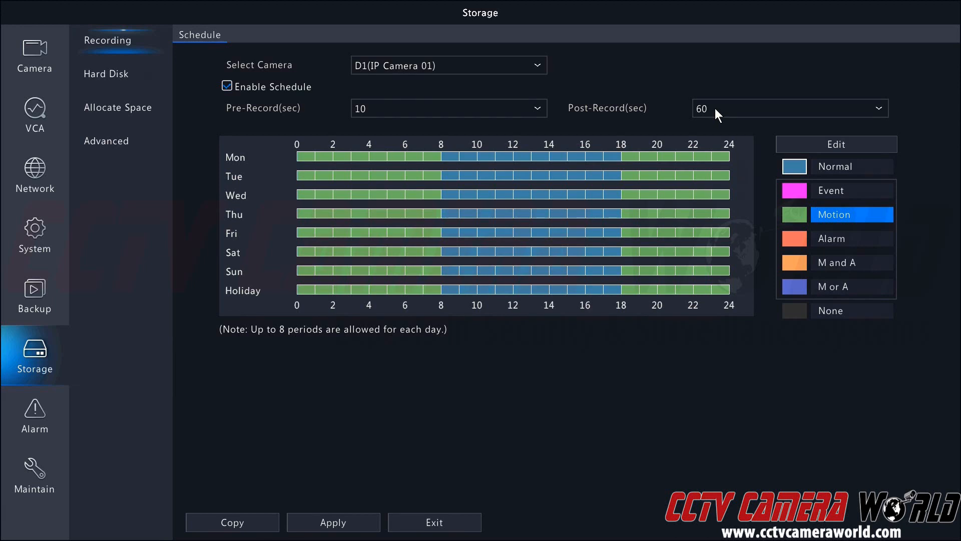
{"action": "mouse_move", "coordinate": [708, 110]}
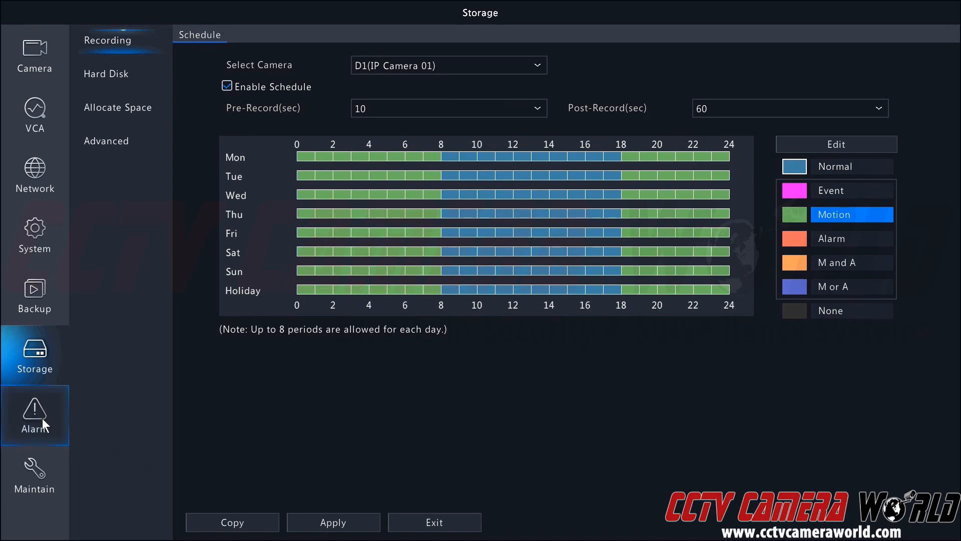
Step: Open the Alarm > Motion detection page for camera D1
{"action": "left_click", "coordinate": [35, 415]}
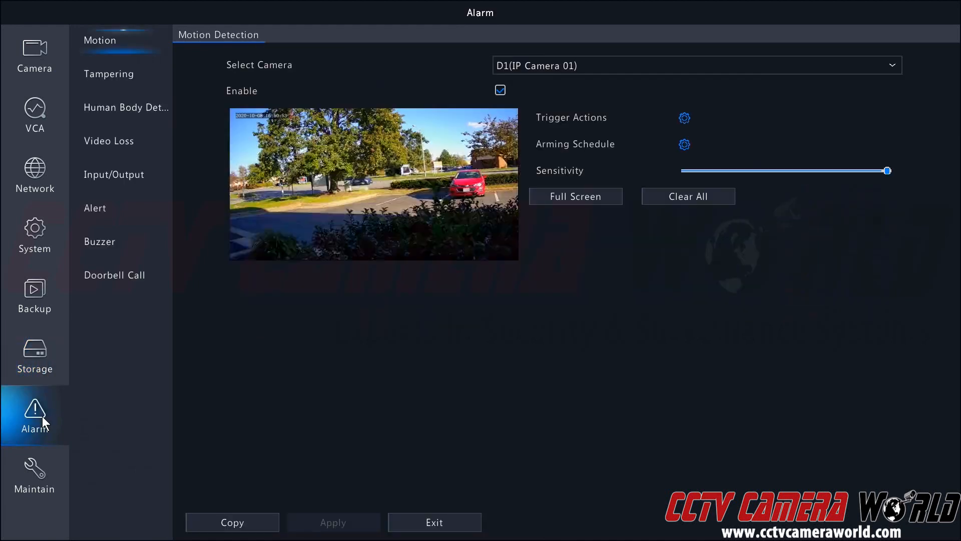
{"action": "mouse_move", "coordinate": [136, 63]}
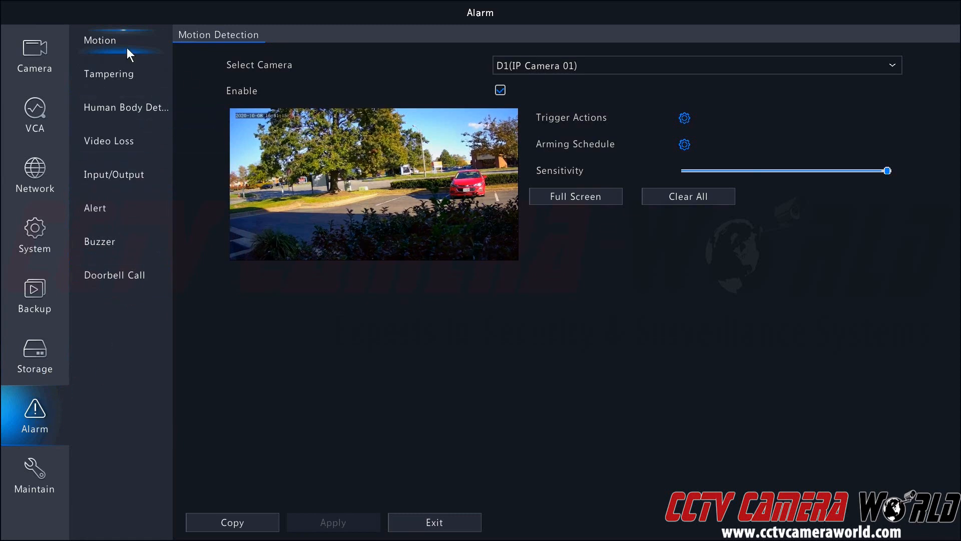
{"action": "mouse_move", "coordinate": [486, 61]}
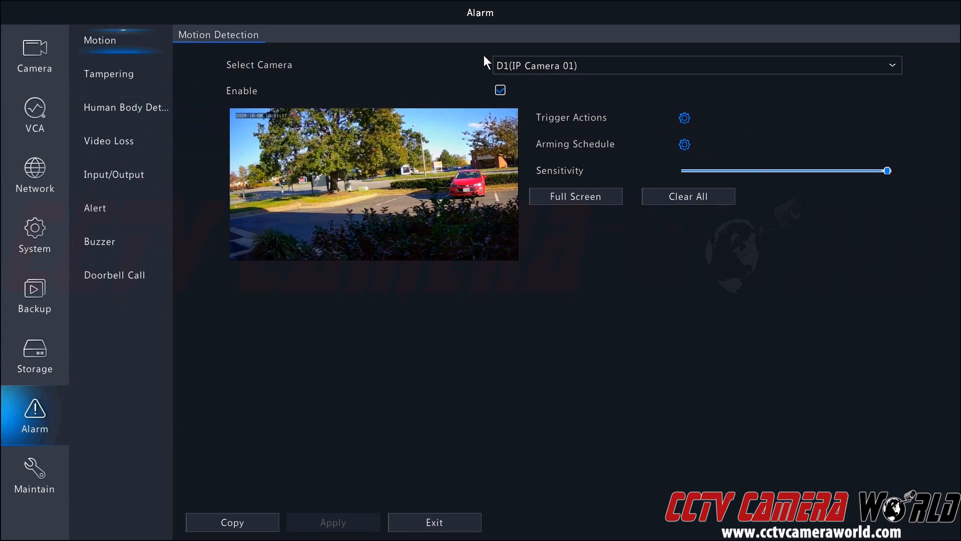
{"action": "mouse_move", "coordinate": [872, 83]}
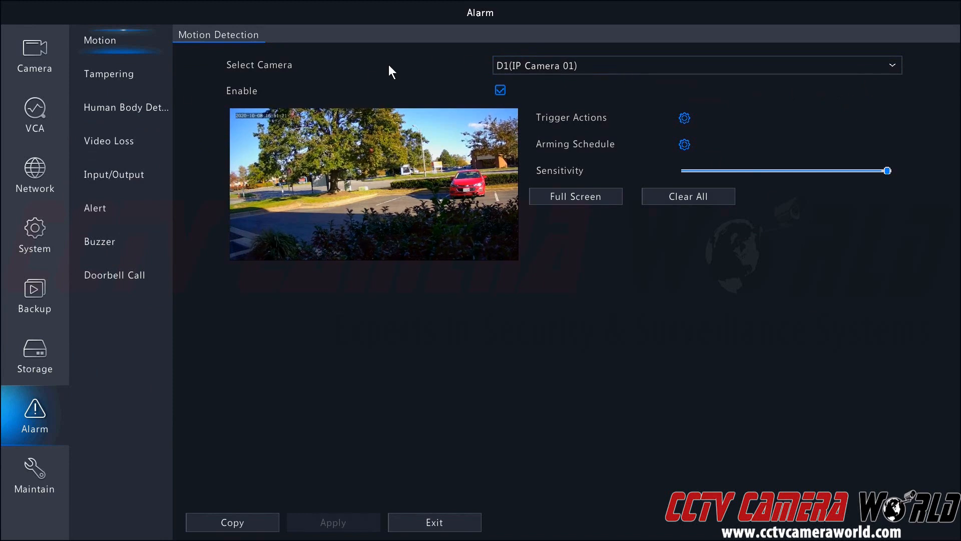
{"action": "mouse_move", "coordinate": [274, 101]}
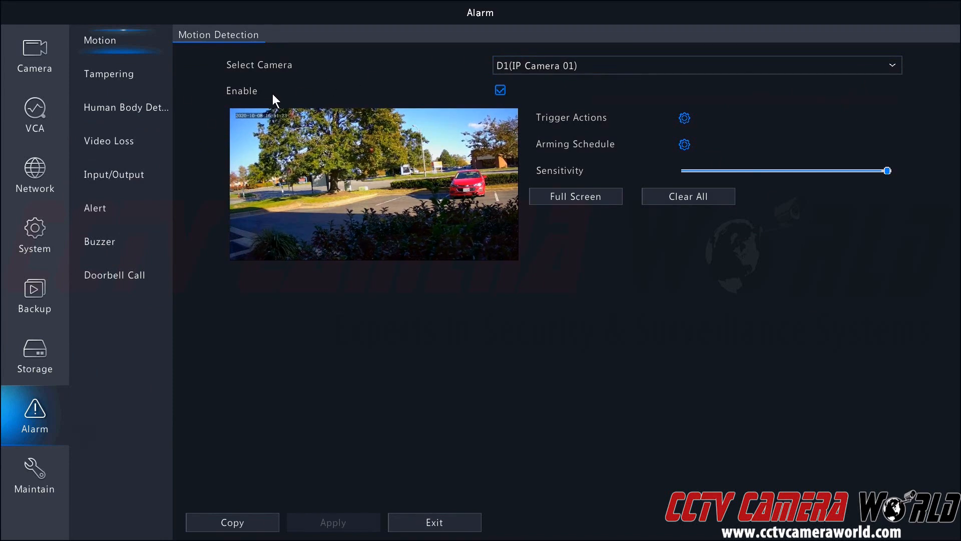
{"action": "mouse_move", "coordinate": [337, 99]}
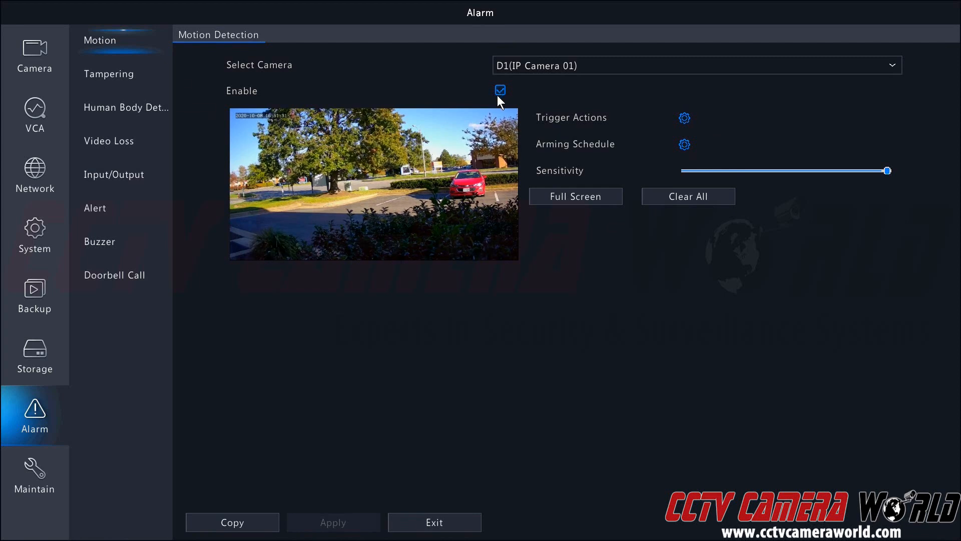
{"action": "mouse_move", "coordinate": [347, 440]}
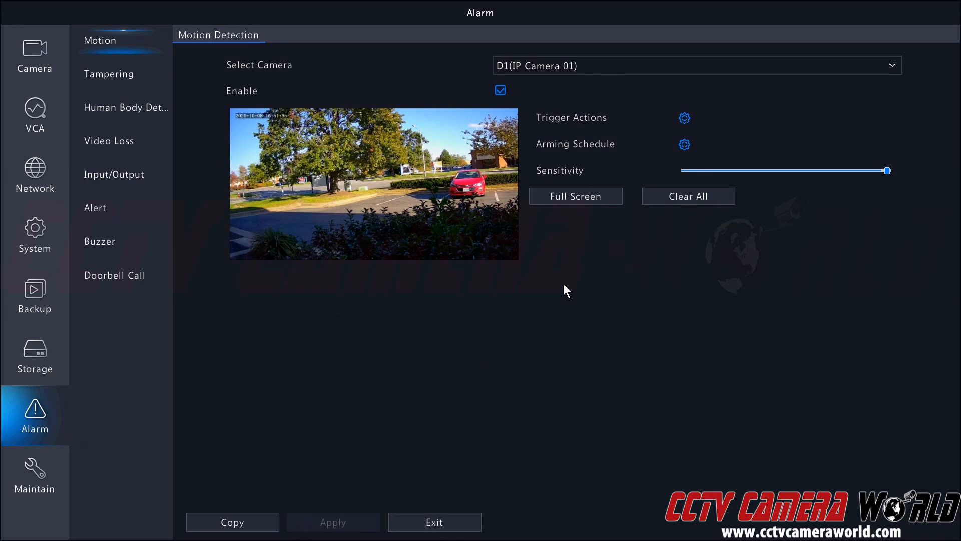
{"action": "left_click", "coordinate": [683, 118]}
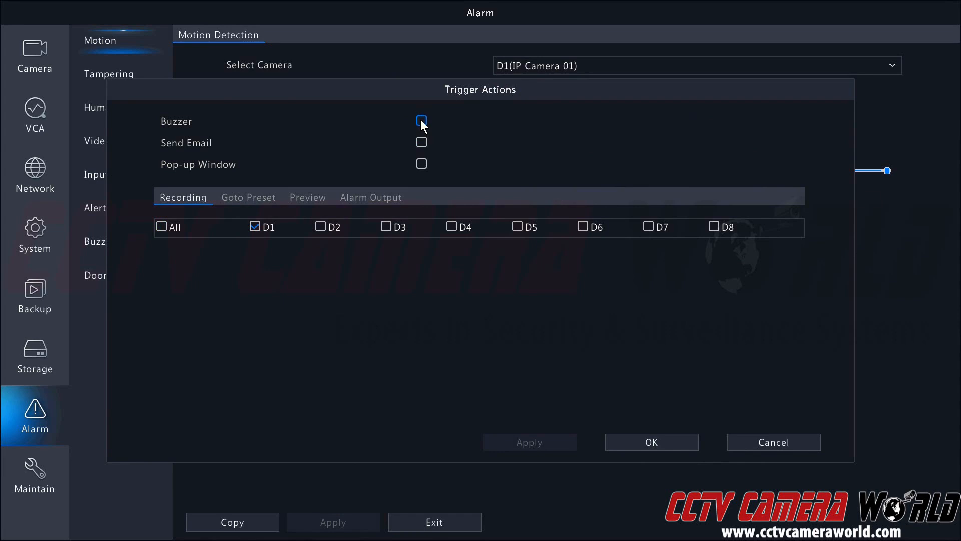
{"action": "mouse_move", "coordinate": [422, 129]}
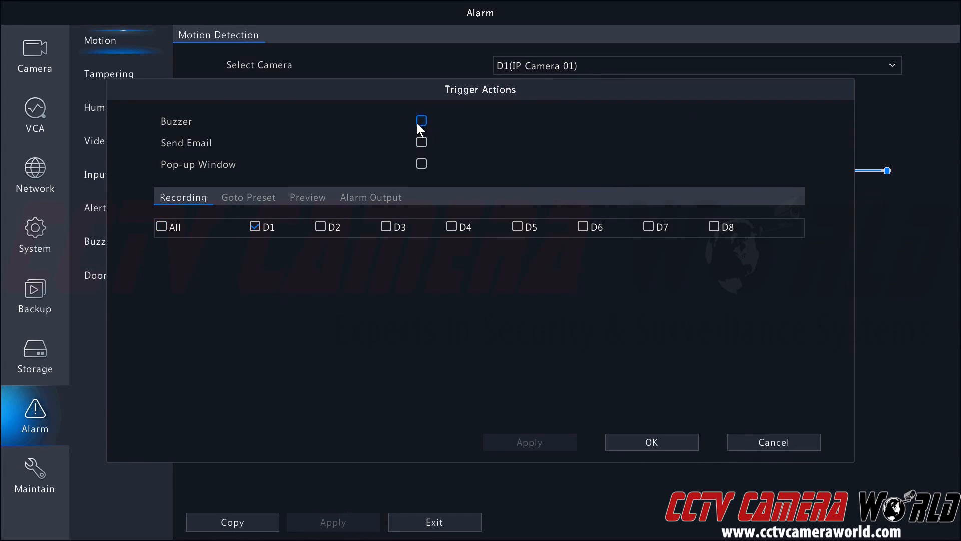
{"action": "left_click", "coordinate": [421, 142]}
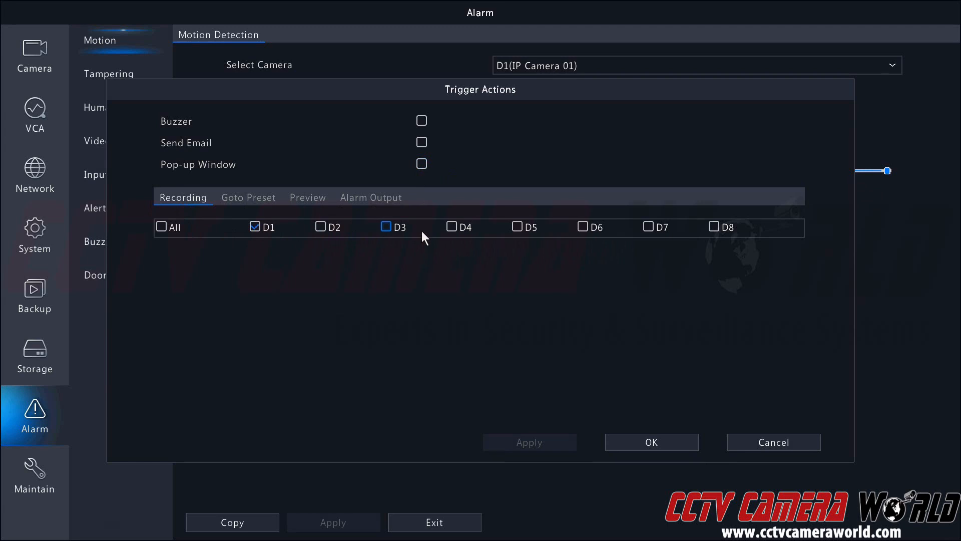
{"action": "mouse_move", "coordinate": [422, 239]}
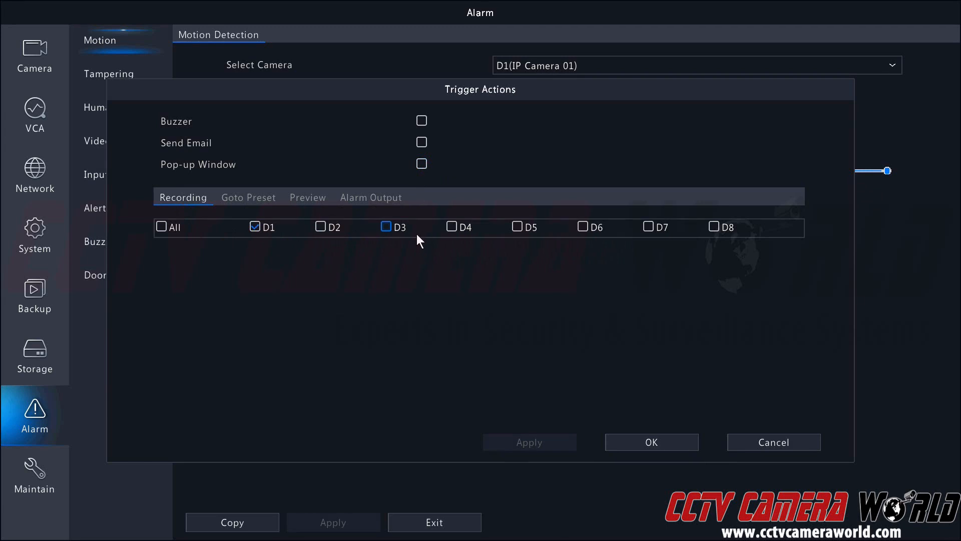
{"action": "mouse_move", "coordinate": [415, 242]}
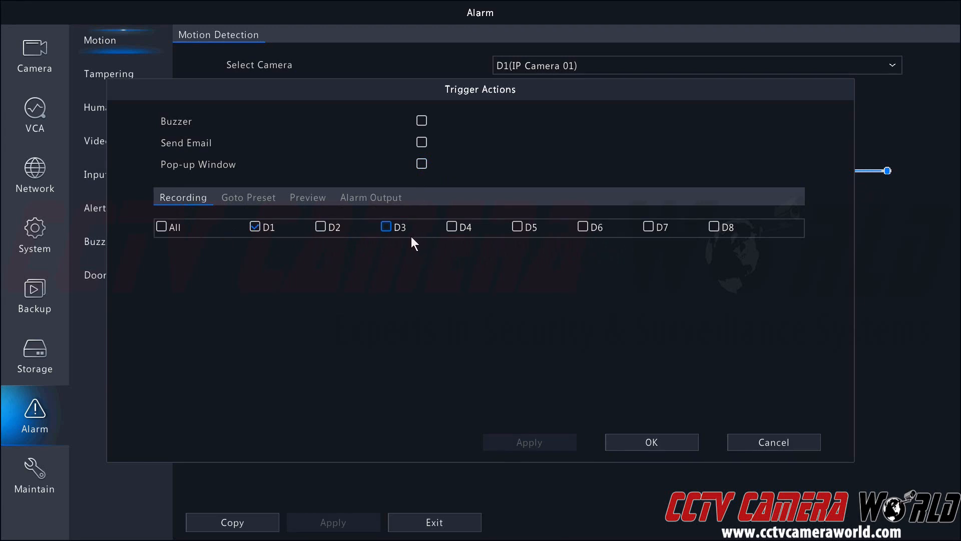
{"action": "mouse_move", "coordinate": [404, 236]}
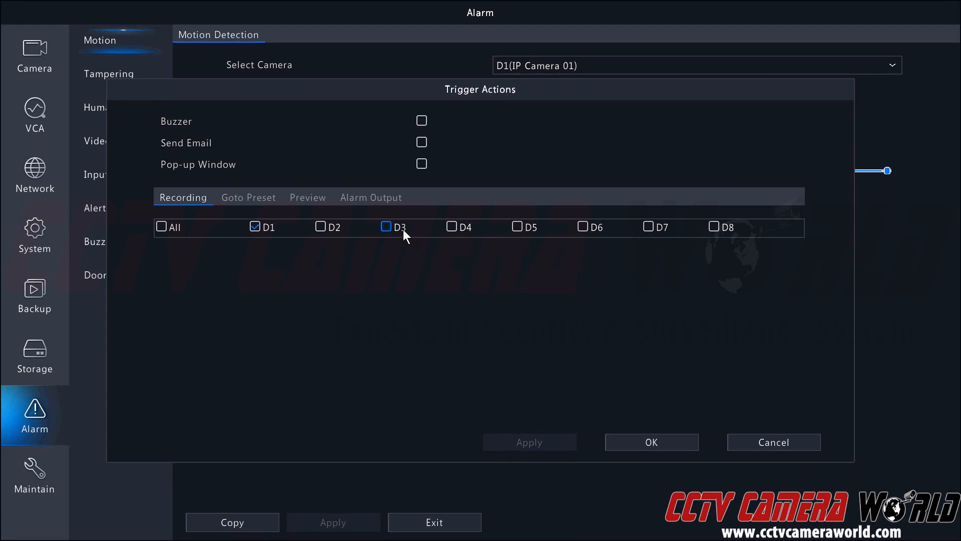
{"action": "mouse_move", "coordinate": [401, 242]}
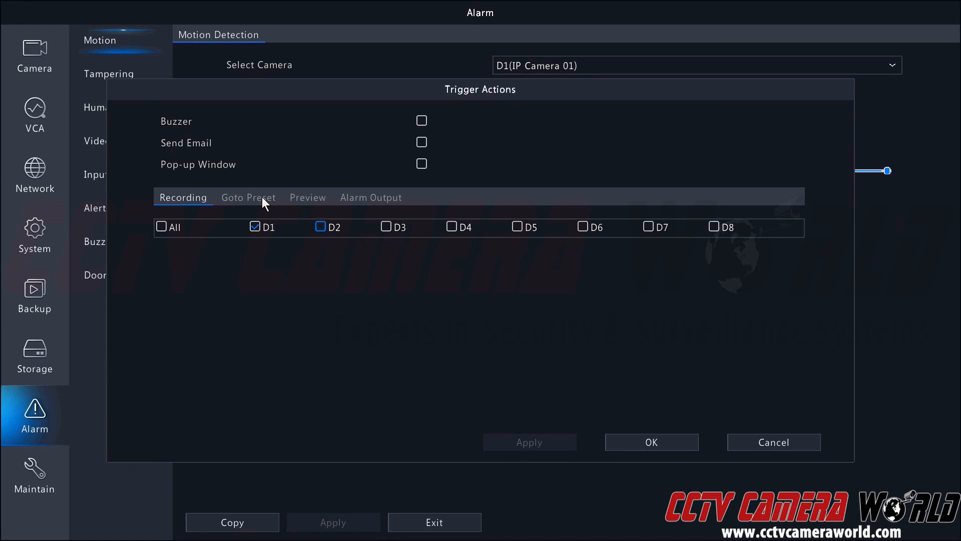
{"action": "left_click", "coordinate": [247, 196]}
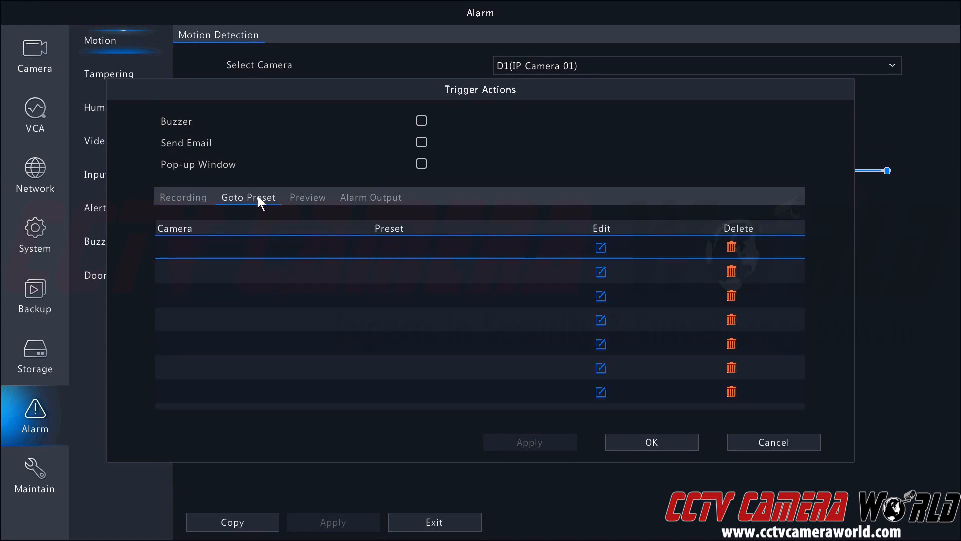
{"action": "mouse_move", "coordinate": [312, 205]}
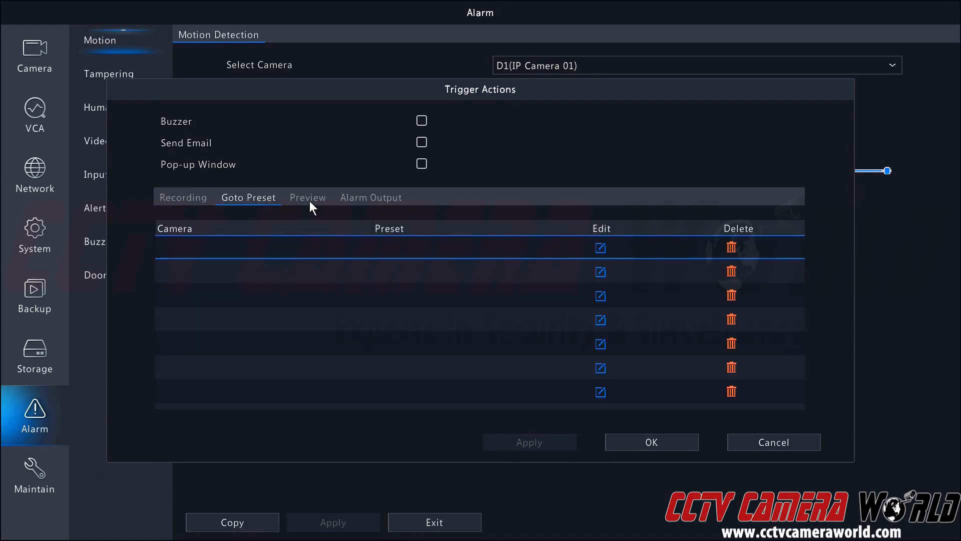
{"action": "left_click", "coordinate": [307, 197]}
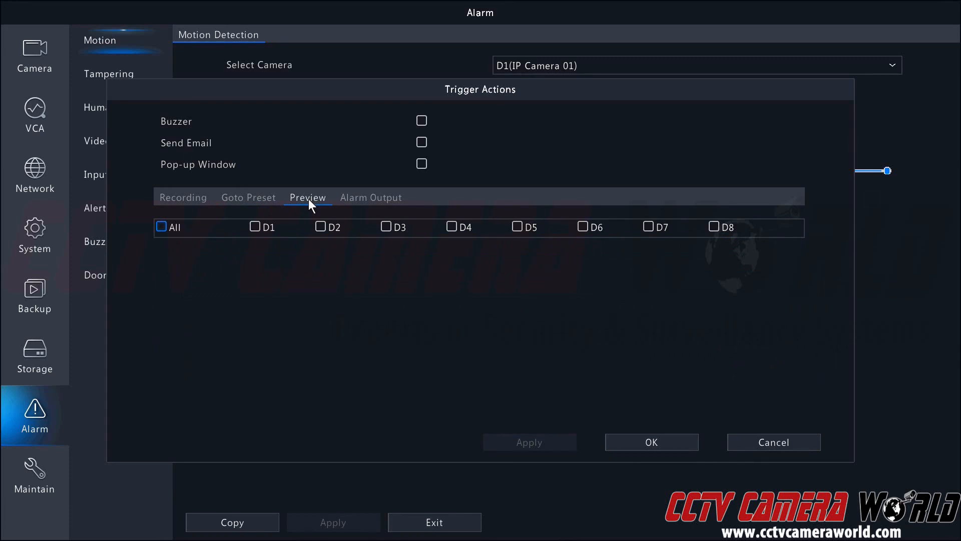
{"action": "left_click", "coordinate": [255, 226]}
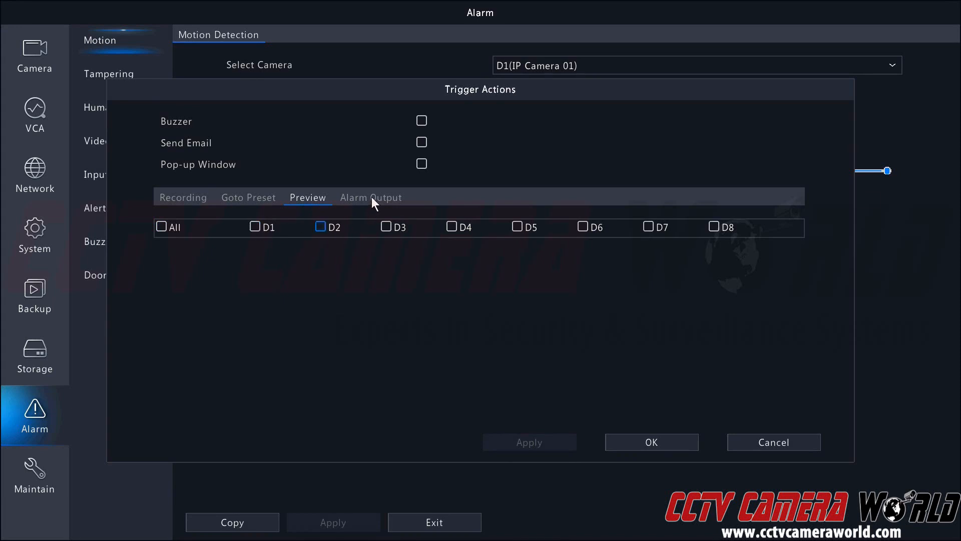
{"action": "left_click", "coordinate": [370, 197]}
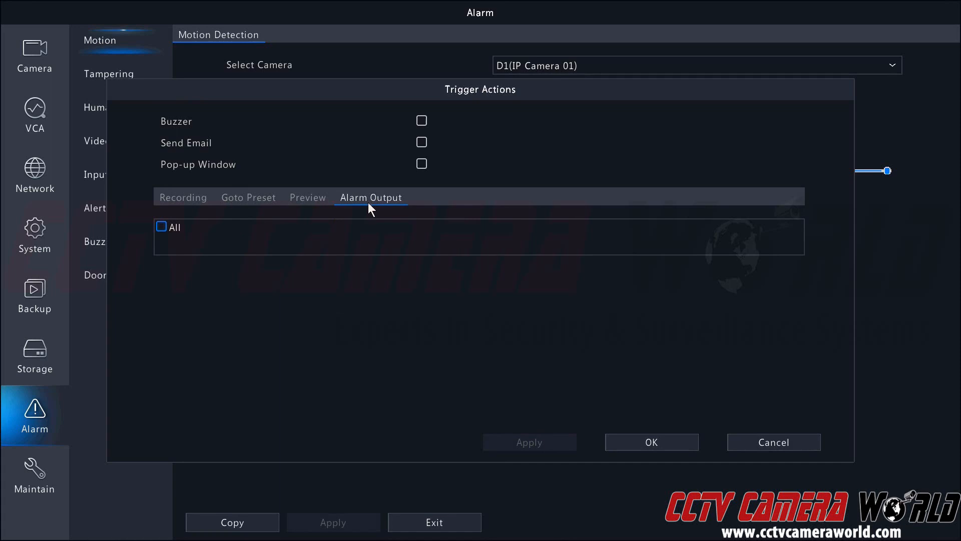
{"action": "mouse_move", "coordinate": [372, 265]}
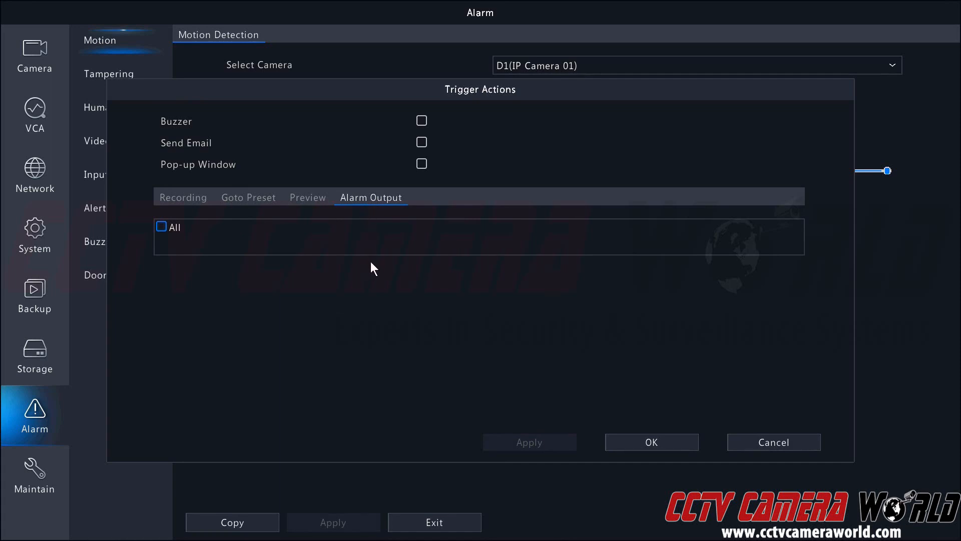
{"action": "mouse_move", "coordinate": [315, 251]}
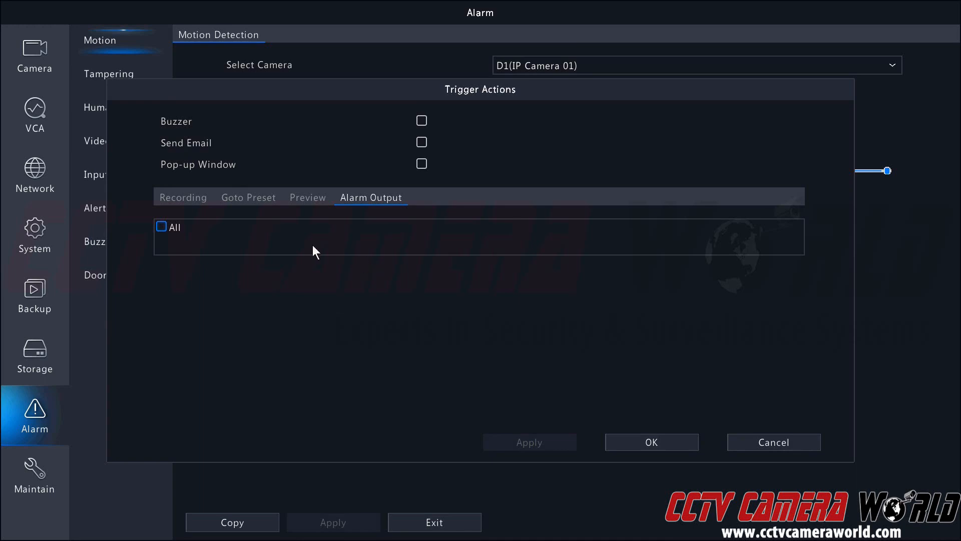
{"action": "mouse_move", "coordinate": [321, 262]}
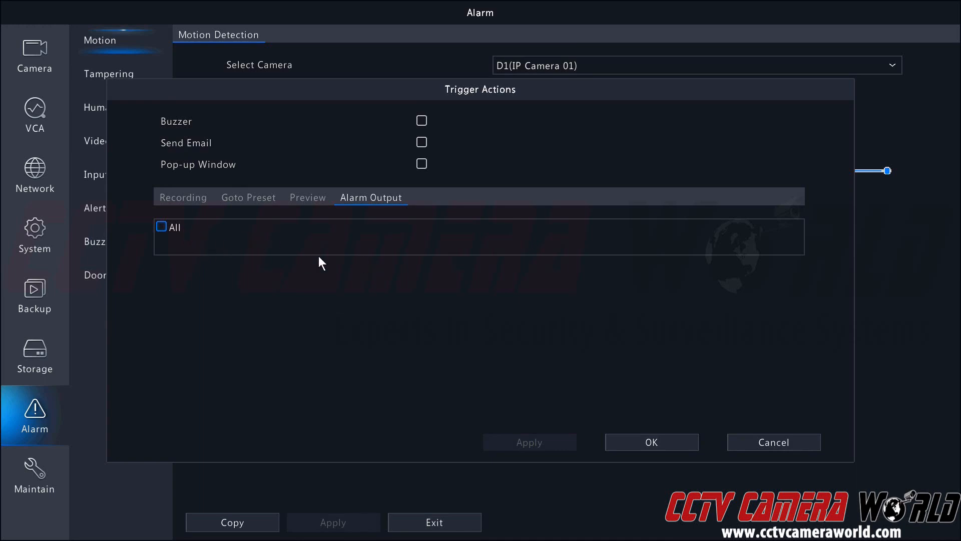
{"action": "mouse_move", "coordinate": [326, 259]}
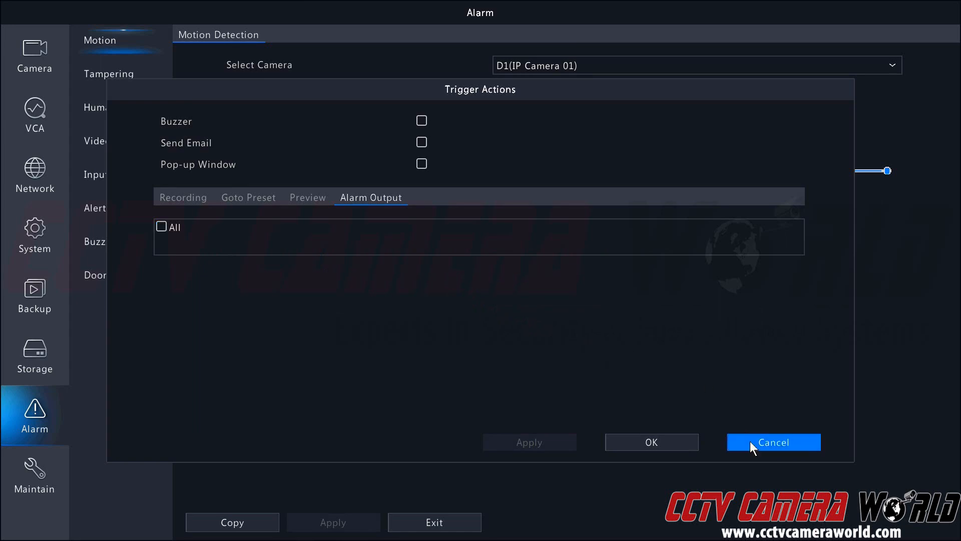
{"action": "left_click", "coordinate": [772, 442]}
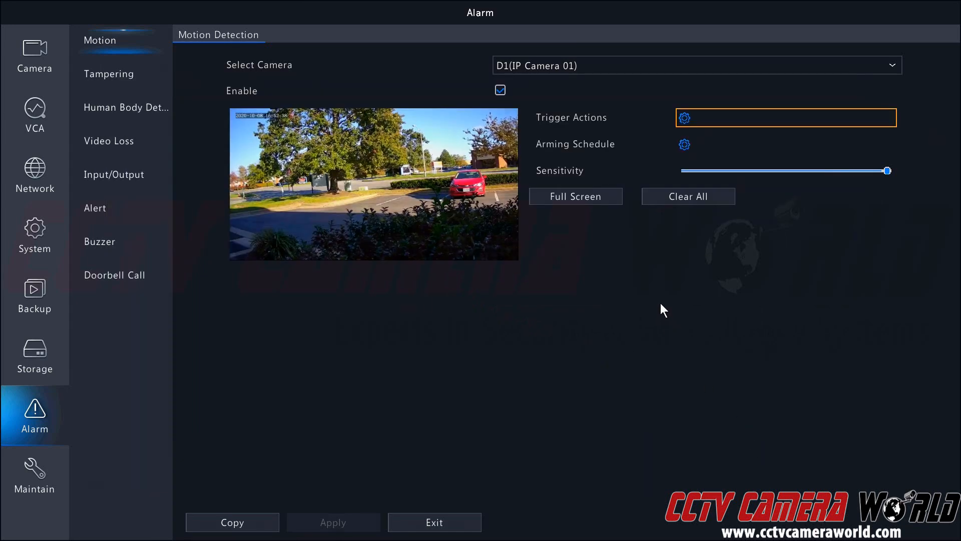
{"action": "left_click", "coordinate": [683, 145]}
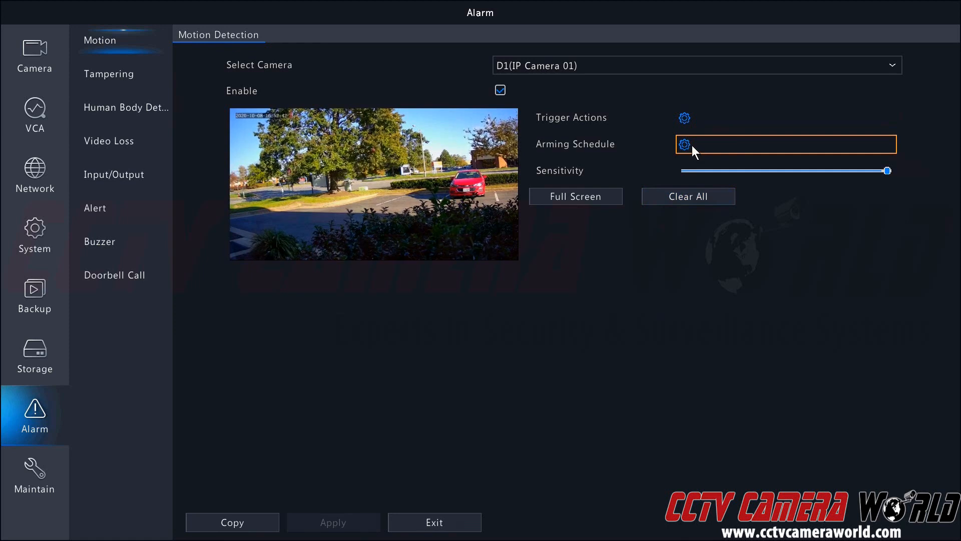
{"action": "left_click", "coordinate": [683, 146]}
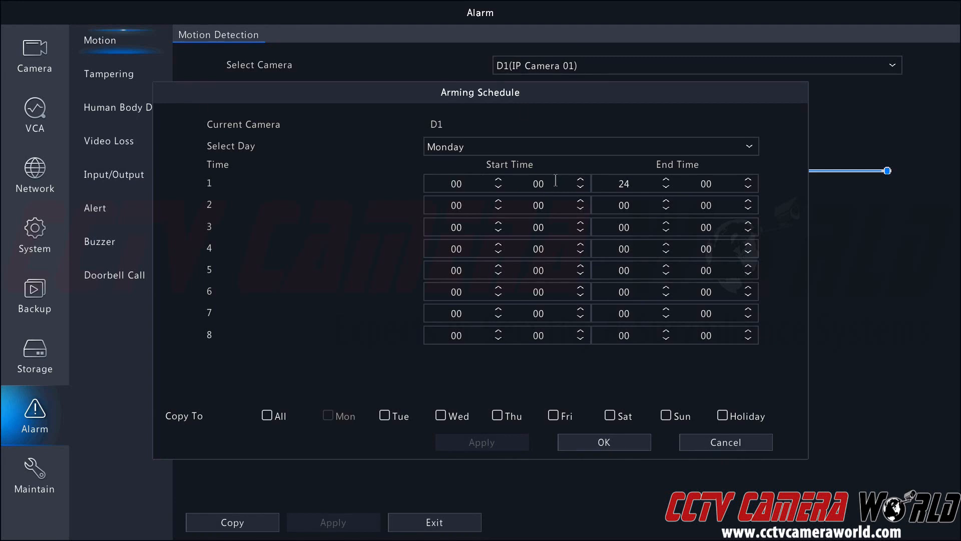
{"action": "mouse_move", "coordinate": [507, 208]}
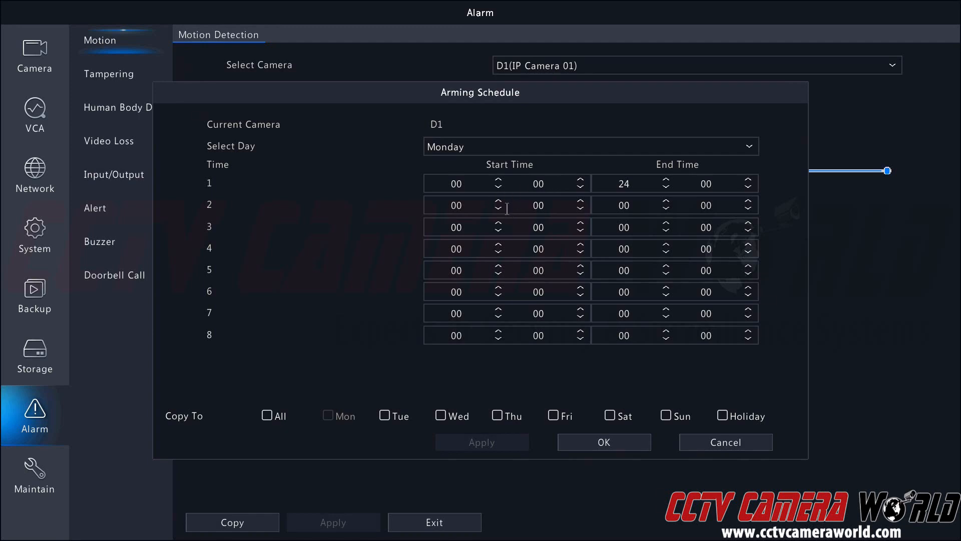
{"action": "mouse_move", "coordinate": [504, 207]}
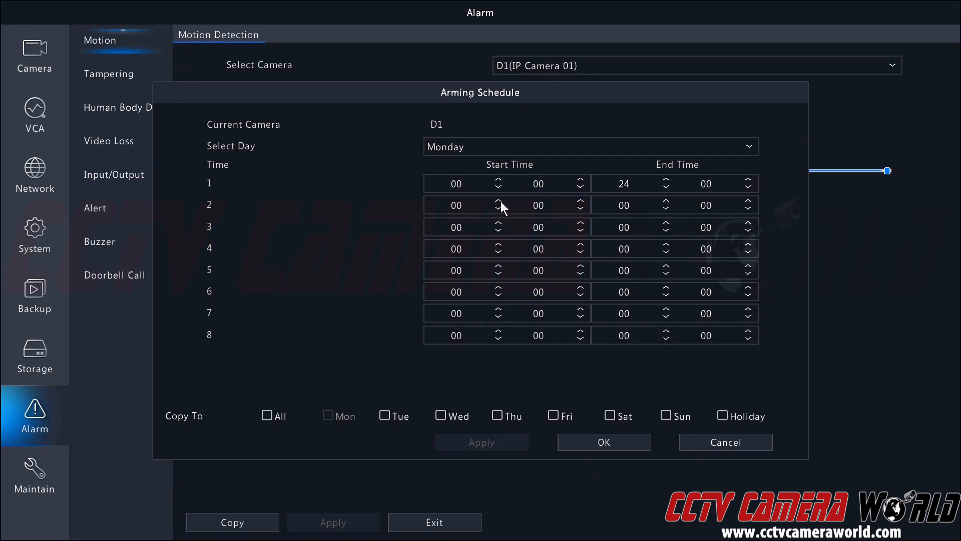
{"action": "left_click", "coordinate": [603, 442]}
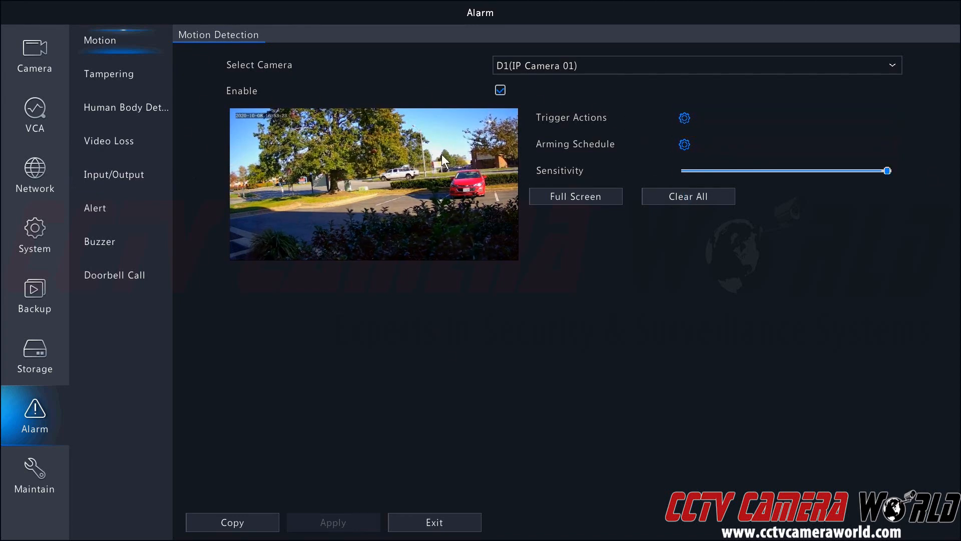
{"action": "mouse_move", "coordinate": [283, 193]}
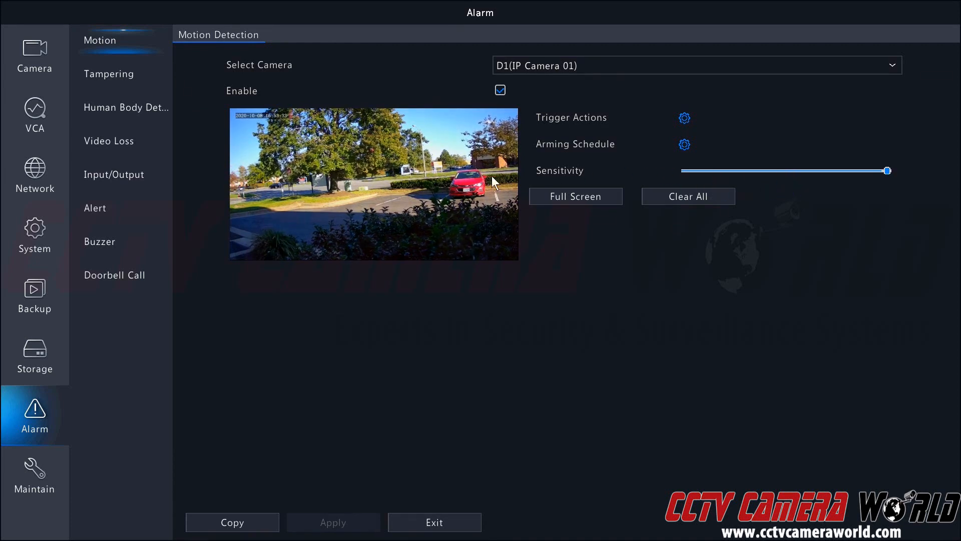
Step: Try areas over the trees, clear all, then grid only the preview's lower half
{"action": "left_click_drag", "start_coordinate": [494, 184], "coordinate": [383, 144]}
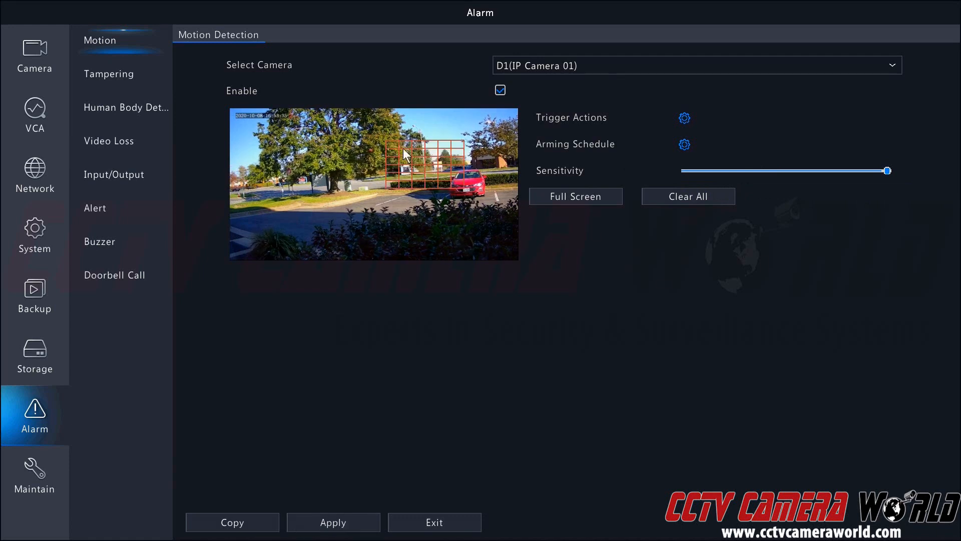
{"action": "left_click_drag", "start_coordinate": [405, 153], "coordinate": [420, 203]}
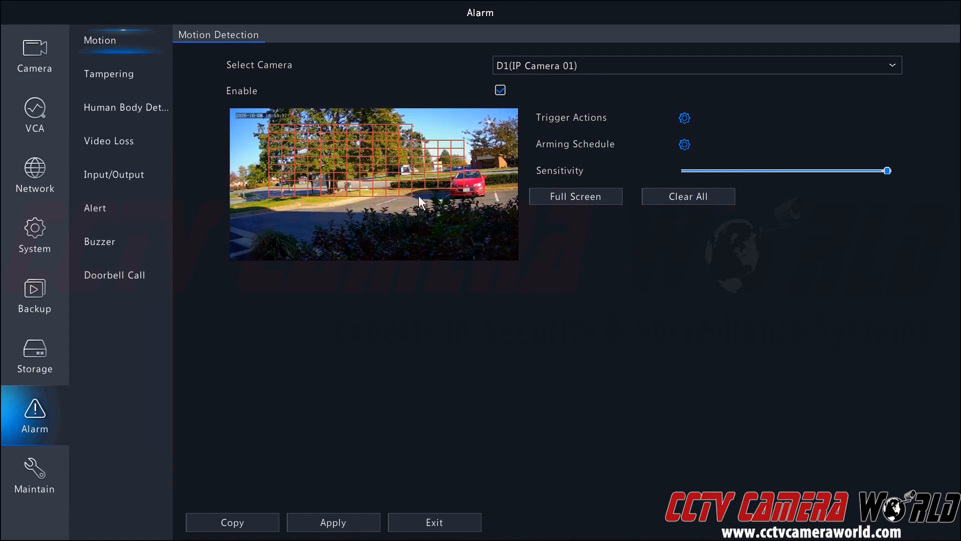
{"action": "left_click", "coordinate": [241, 131]}
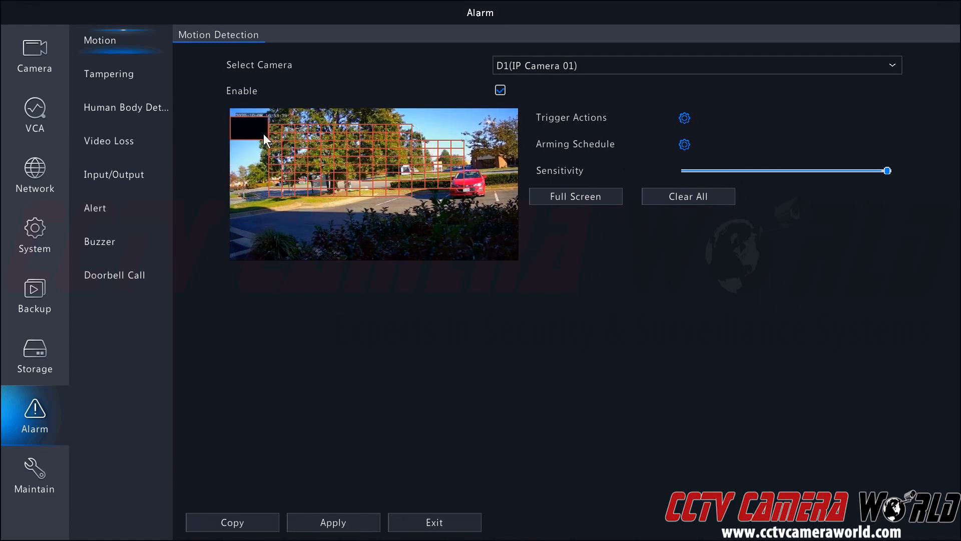
{"action": "left_click", "coordinate": [575, 196]}
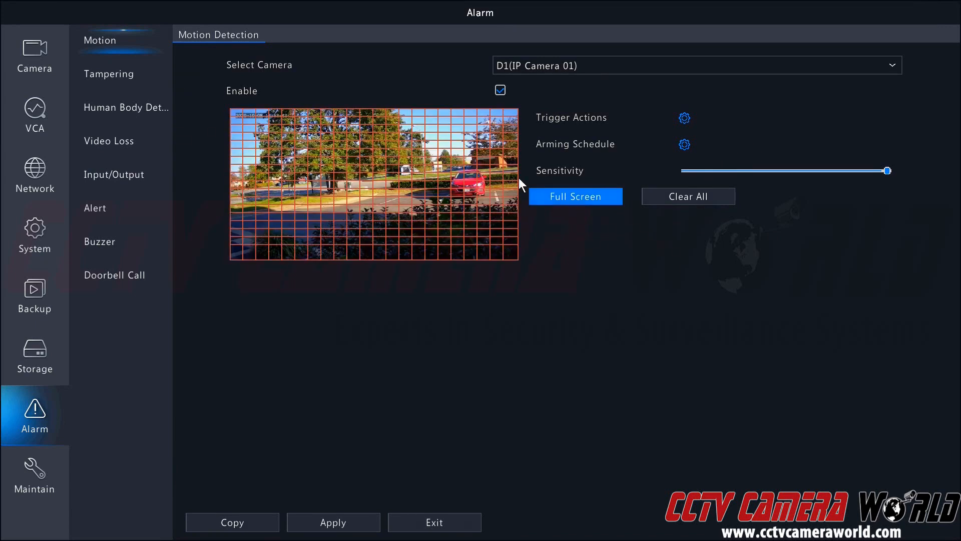
{"action": "left_click", "coordinate": [687, 196]}
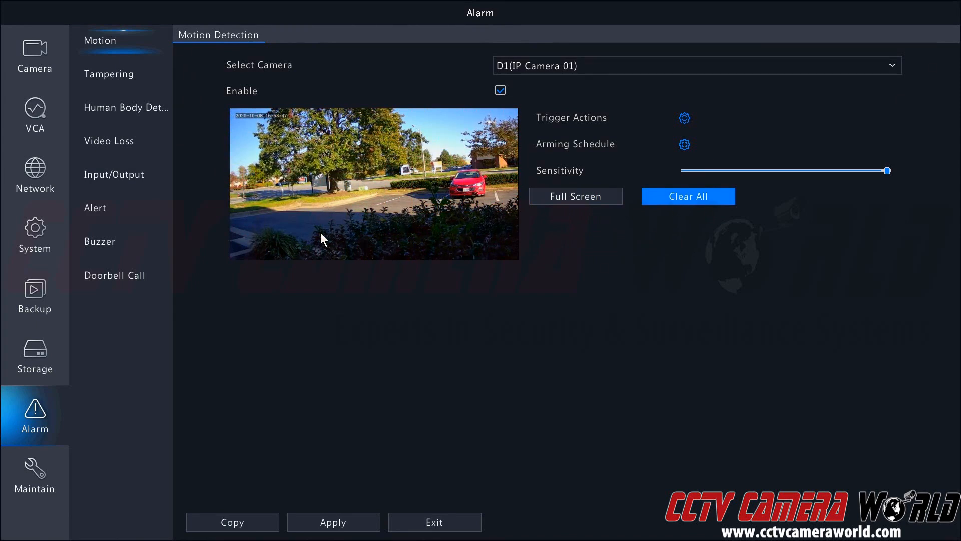
{"action": "mouse_move", "coordinate": [232, 210]}
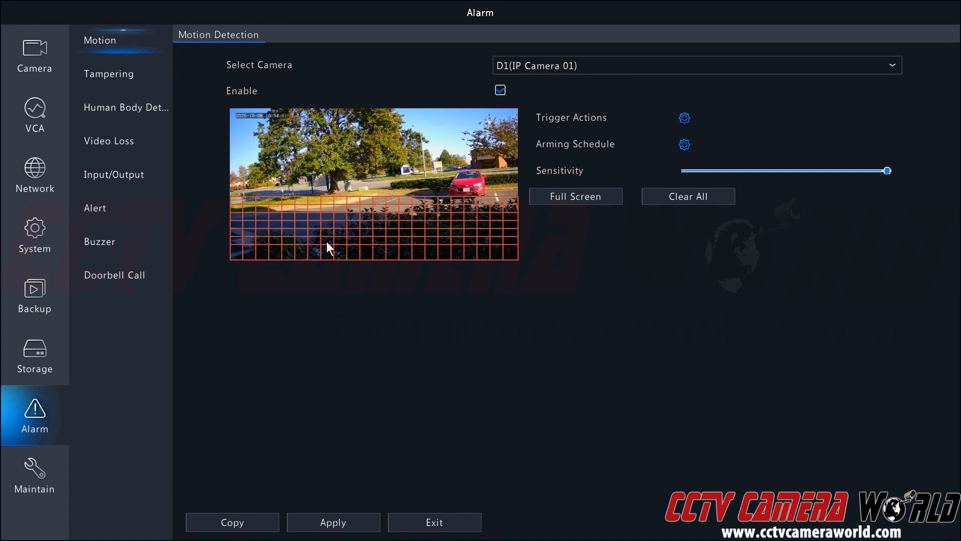
{"action": "mouse_move", "coordinate": [305, 226]}
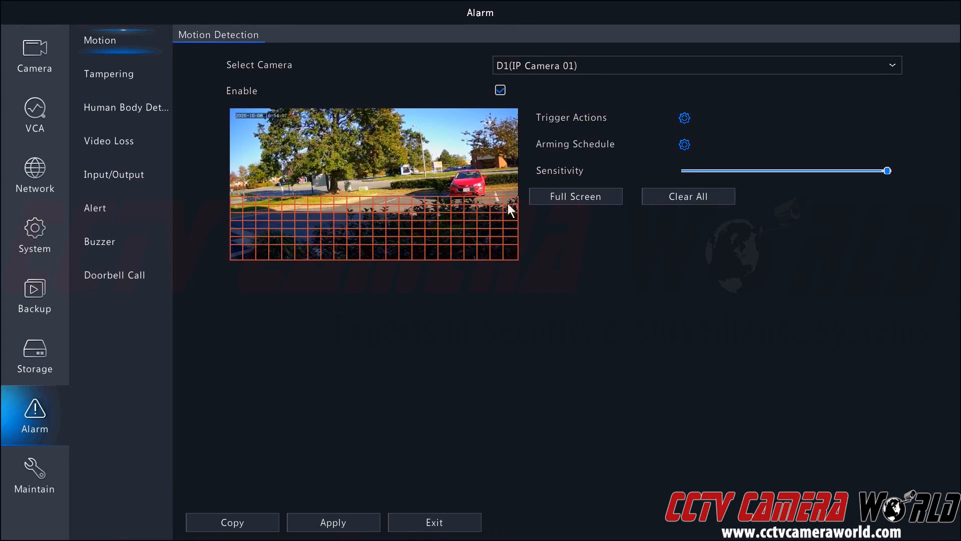
{"action": "mouse_move", "coordinate": [314, 232]}
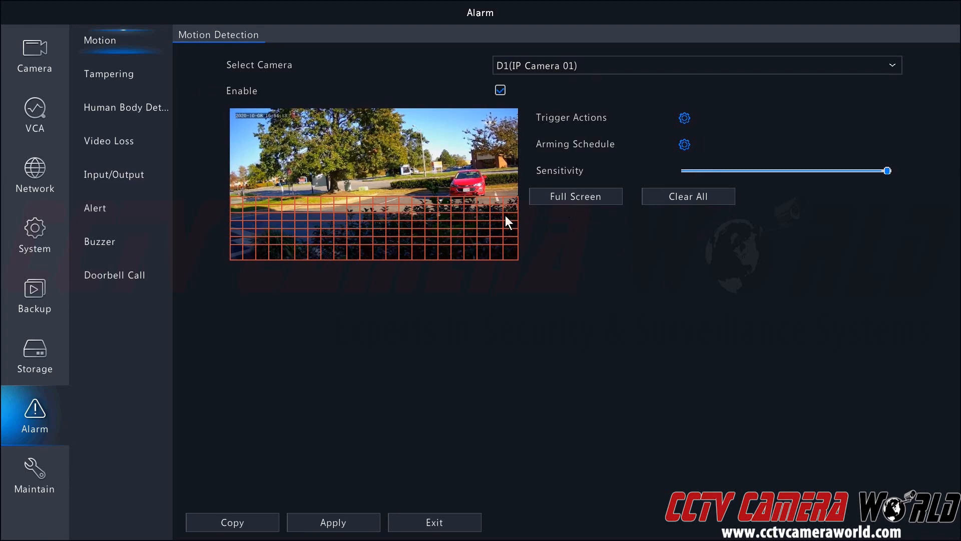
{"action": "left_click_drag", "start_coordinate": [885, 170], "coordinate": [887, 170]}
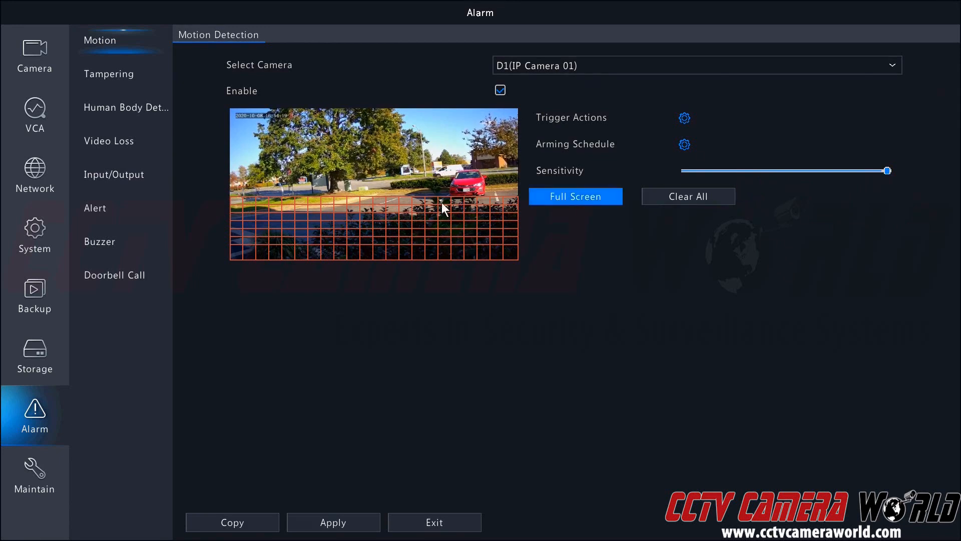
{"action": "mouse_move", "coordinate": [484, 235]}
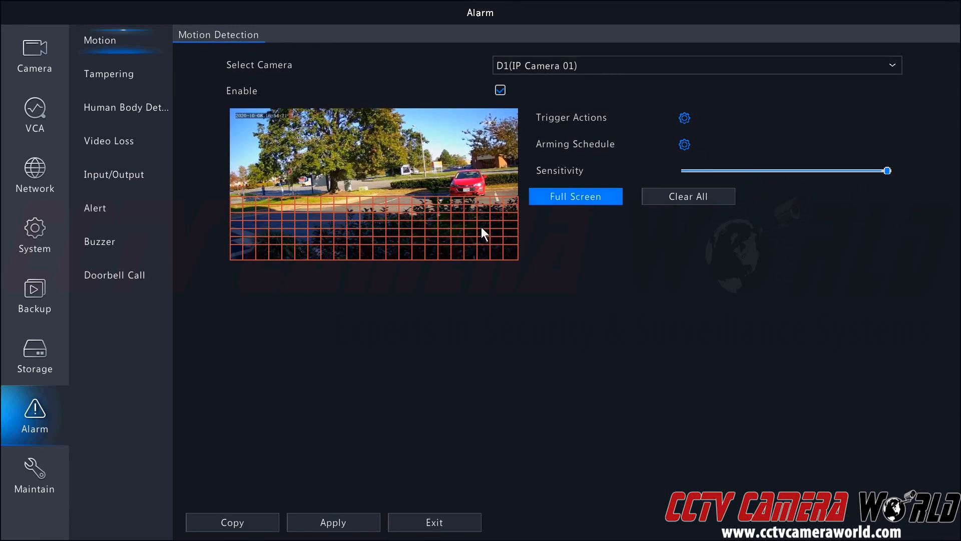
{"action": "left_click", "coordinate": [333, 522]}
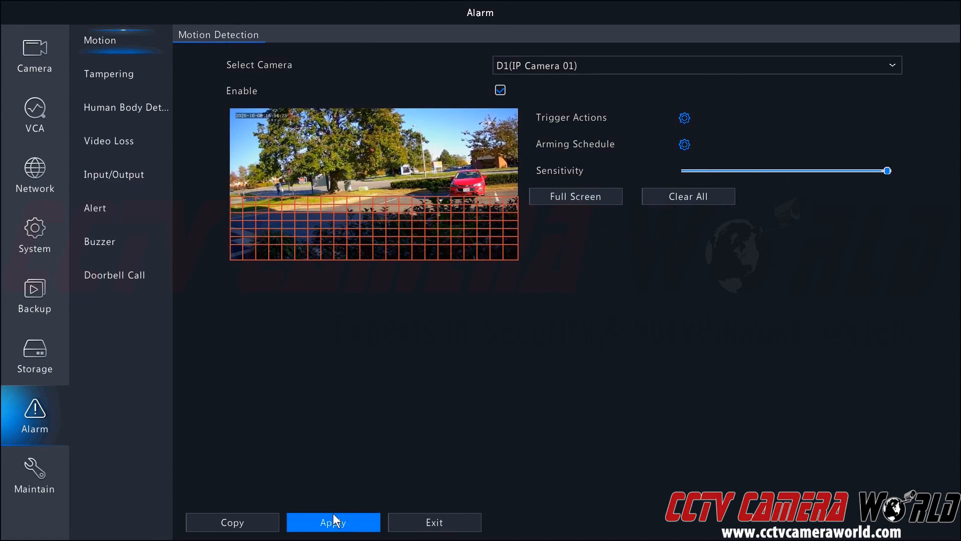
Step: Apply the lower-half detection area and confirm the 00:00–24:00 arming schedule
{"action": "left_click", "coordinate": [333, 522]}
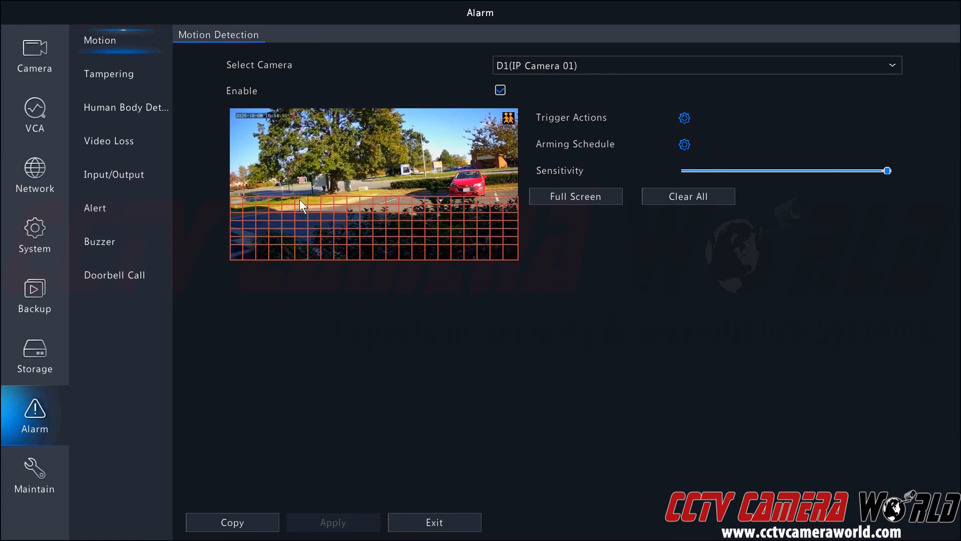
{"action": "mouse_move", "coordinate": [368, 192]}
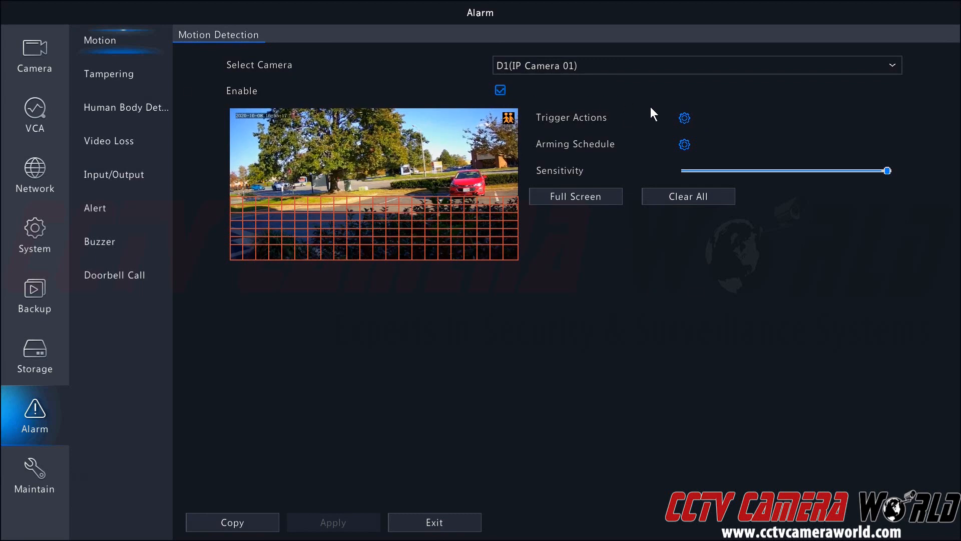
{"action": "left_click", "coordinate": [684, 117]}
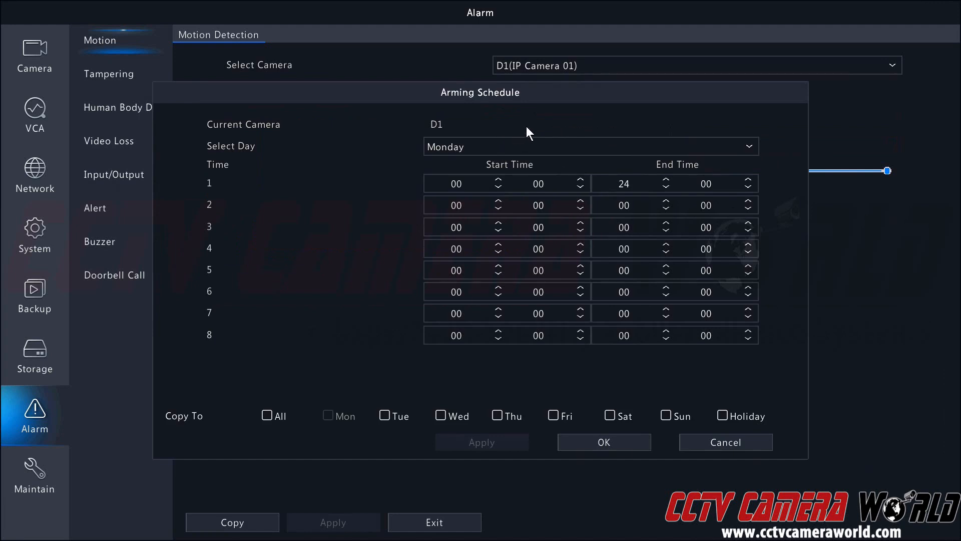
{"action": "left_click", "coordinate": [604, 441]}
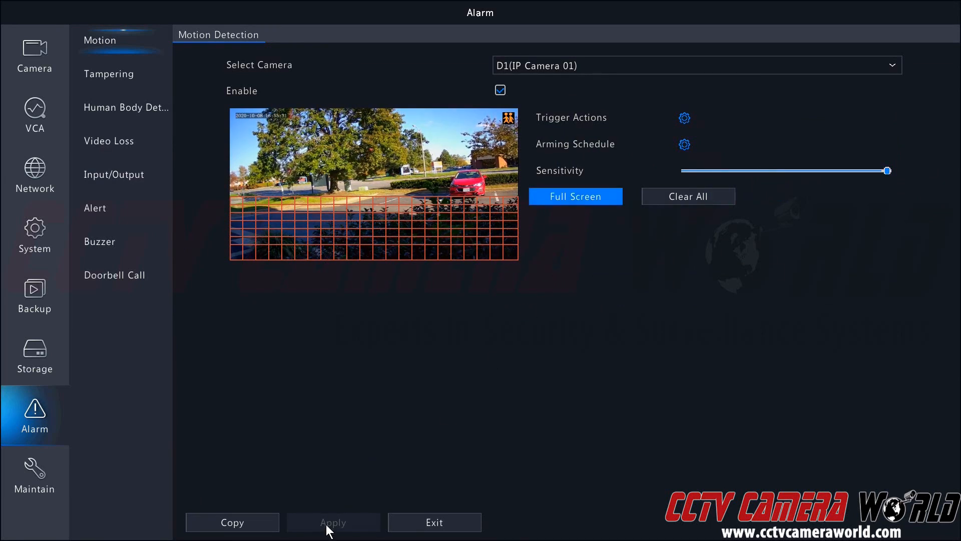
{"action": "mouse_move", "coordinate": [291, 508]}
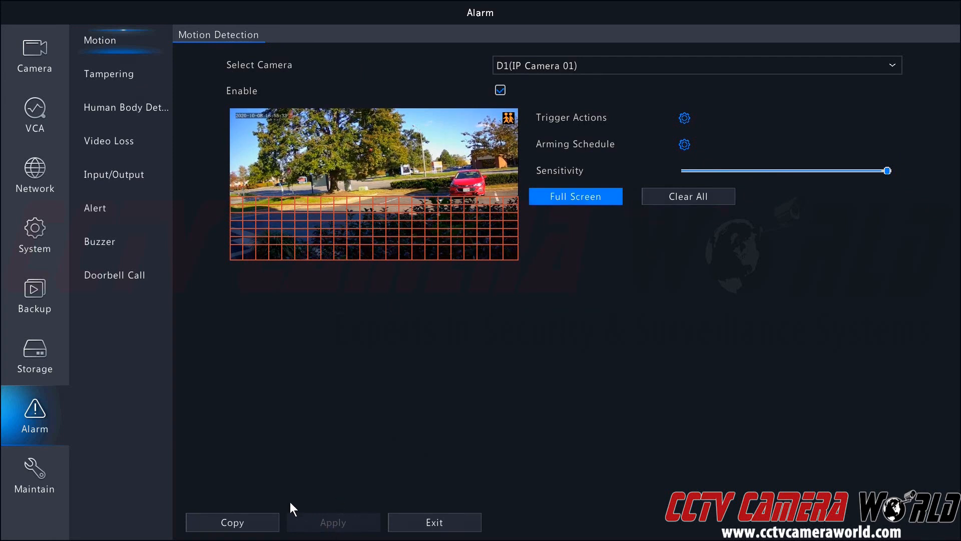
Step: In Storage > Recording, paint 8–18 as motion recording on Monday and Wednesday
{"action": "left_click", "coordinate": [35, 354]}
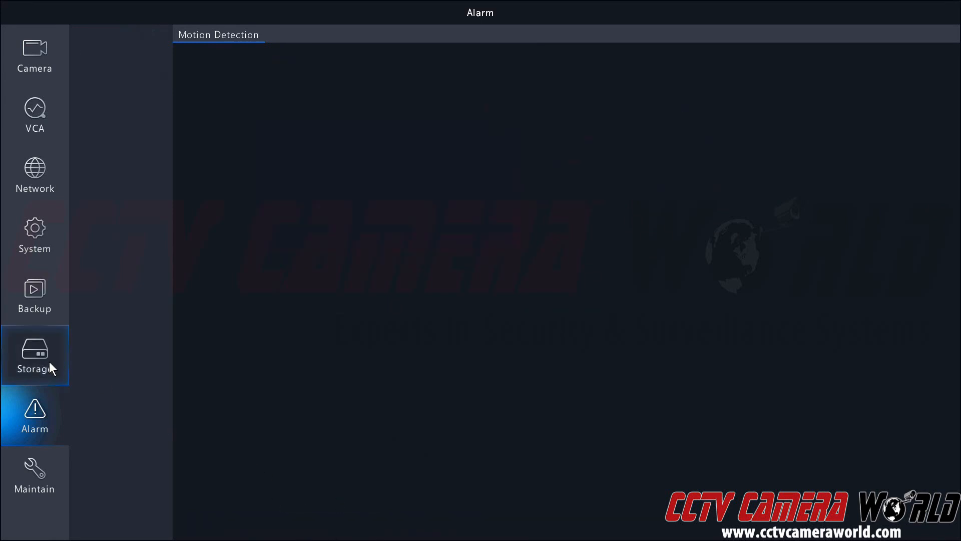
{"action": "left_click", "coordinate": [35, 354]}
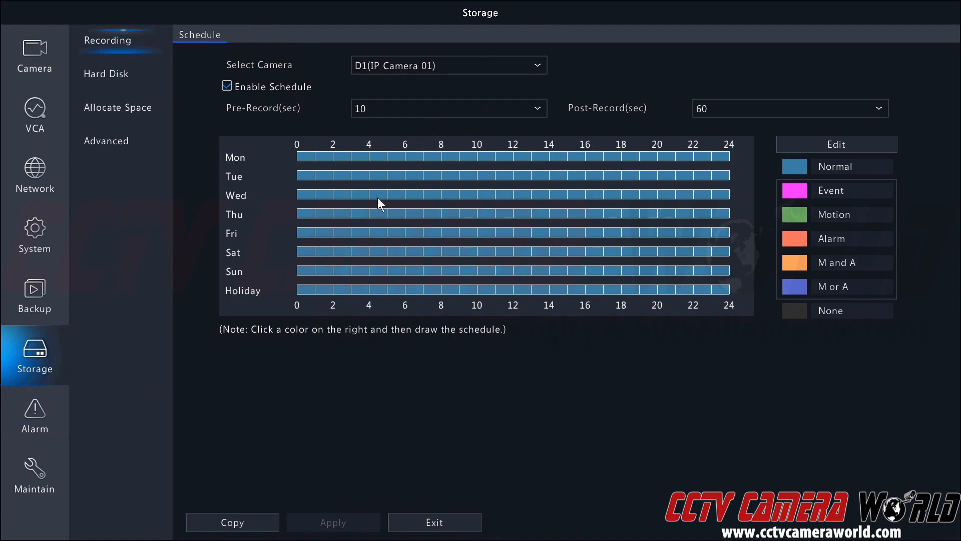
{"action": "left_click", "coordinate": [833, 213]}
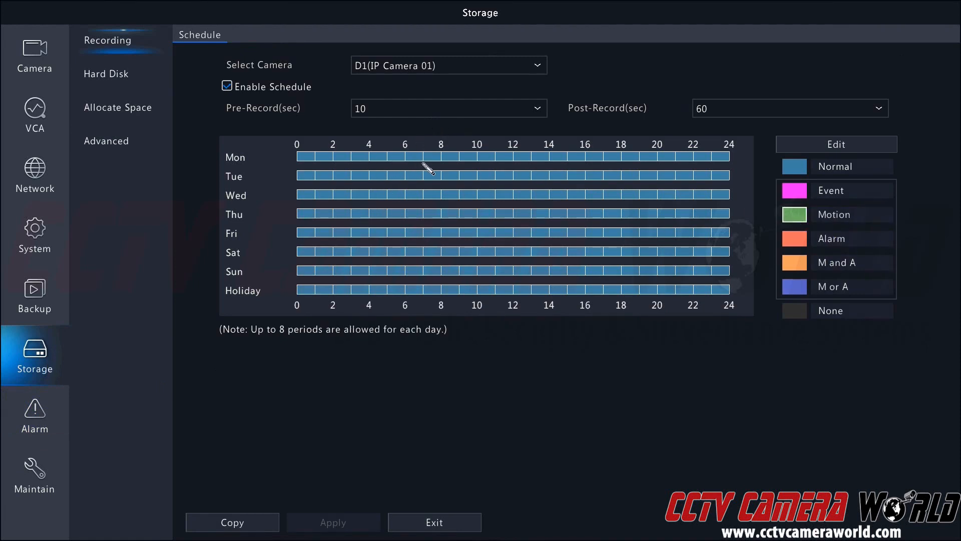
{"action": "left_click_drag", "start_coordinate": [440, 156], "coordinate": [477, 156]}
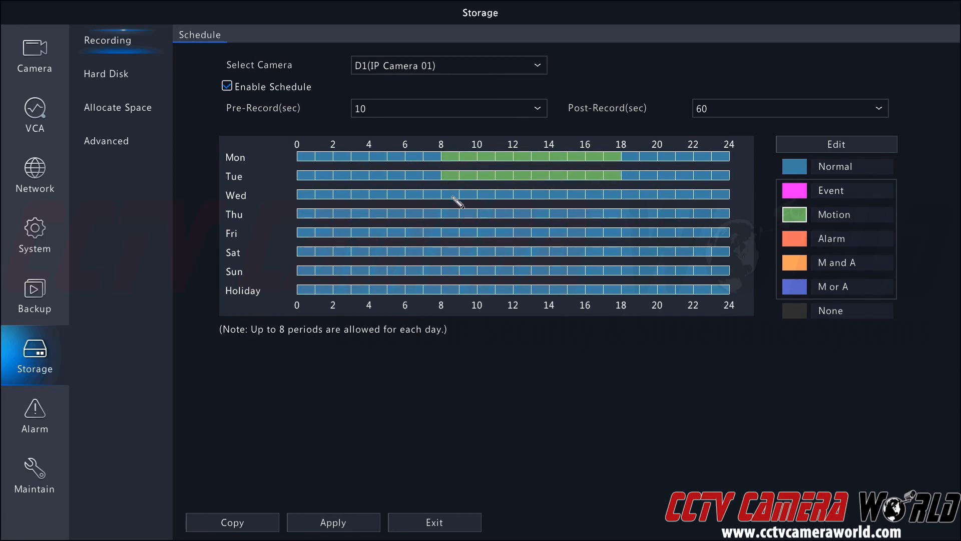
{"action": "left_click", "coordinate": [521, 195]}
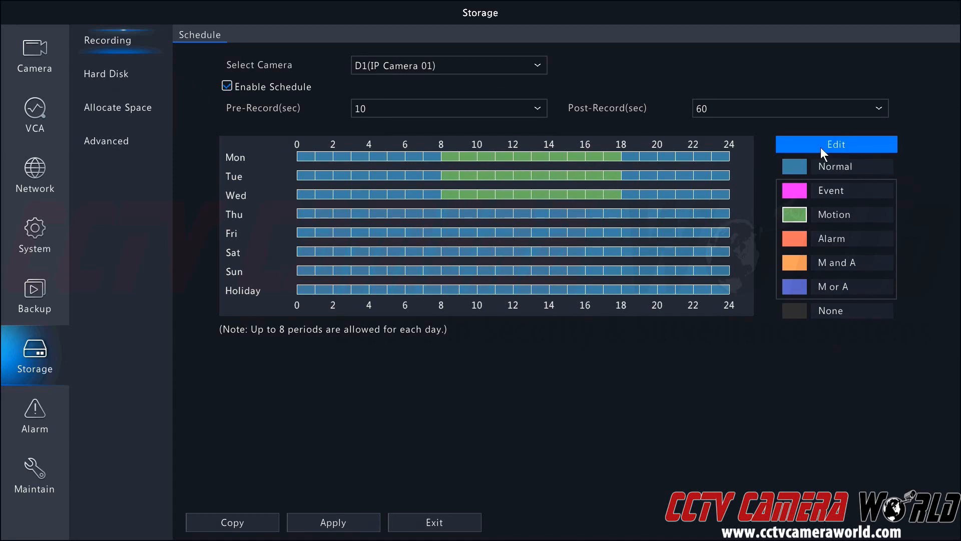
Step: Copy Monday's 8–18 motion schedule to Tuesday–Friday and apply it
{"action": "left_click", "coordinate": [835, 144]}
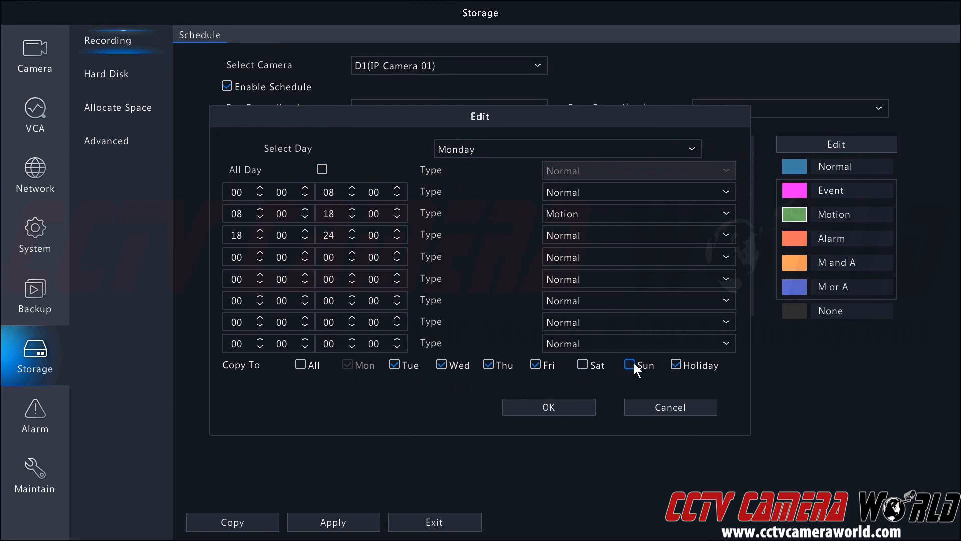
{"action": "left_click", "coordinate": [547, 406]}
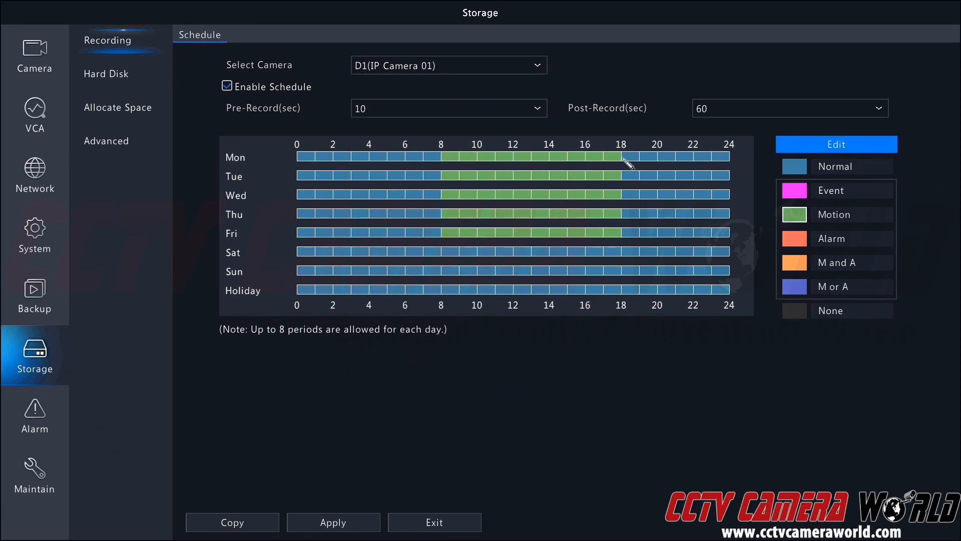
{"action": "left_click", "coordinate": [852, 190]}
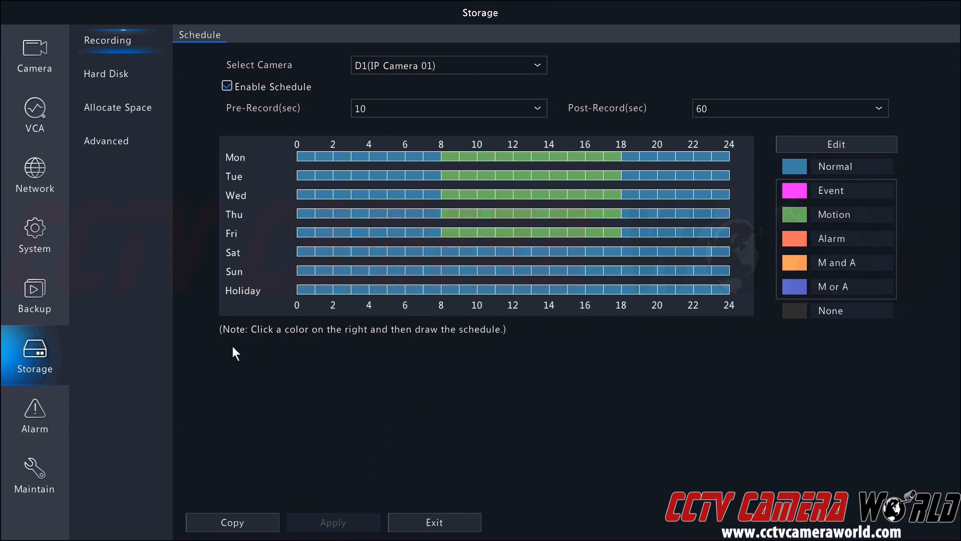
{"action": "left_click", "coordinate": [35, 415]}
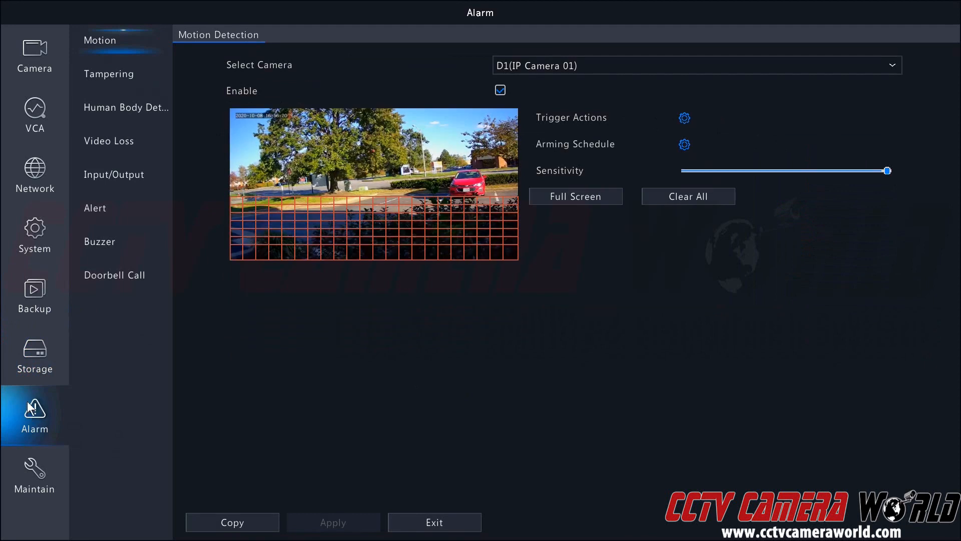
{"action": "left_click", "coordinate": [35, 357]}
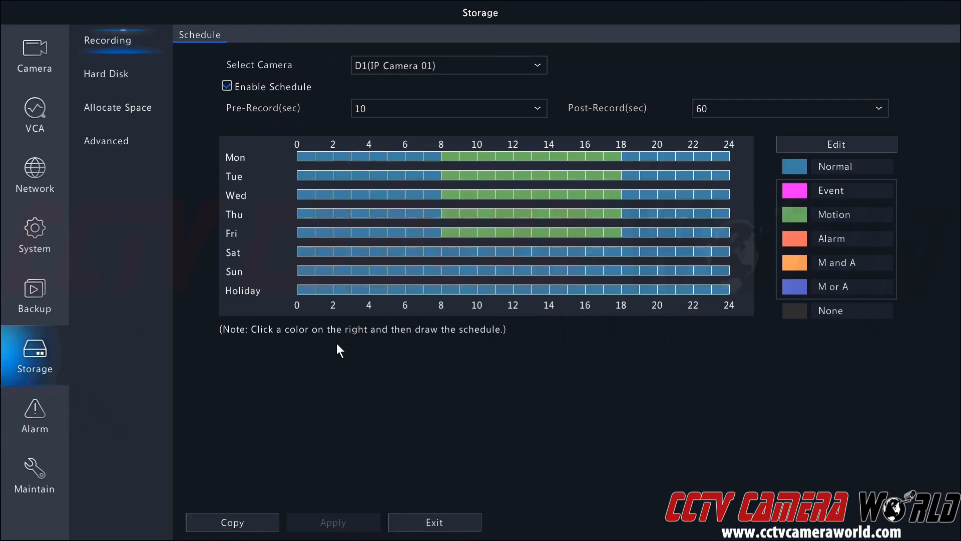
{"action": "mouse_move", "coordinate": [500, 186]}
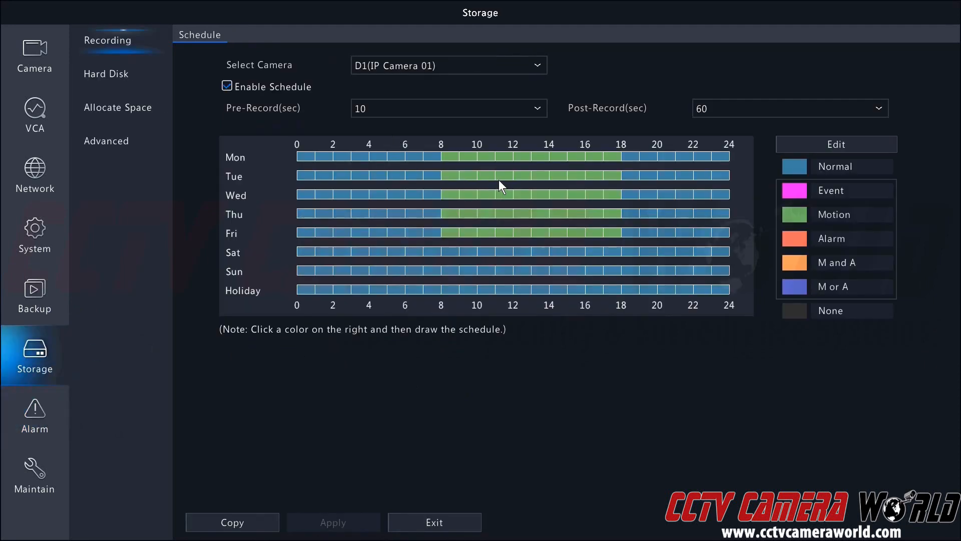
{"action": "mouse_move", "coordinate": [425, 151]}
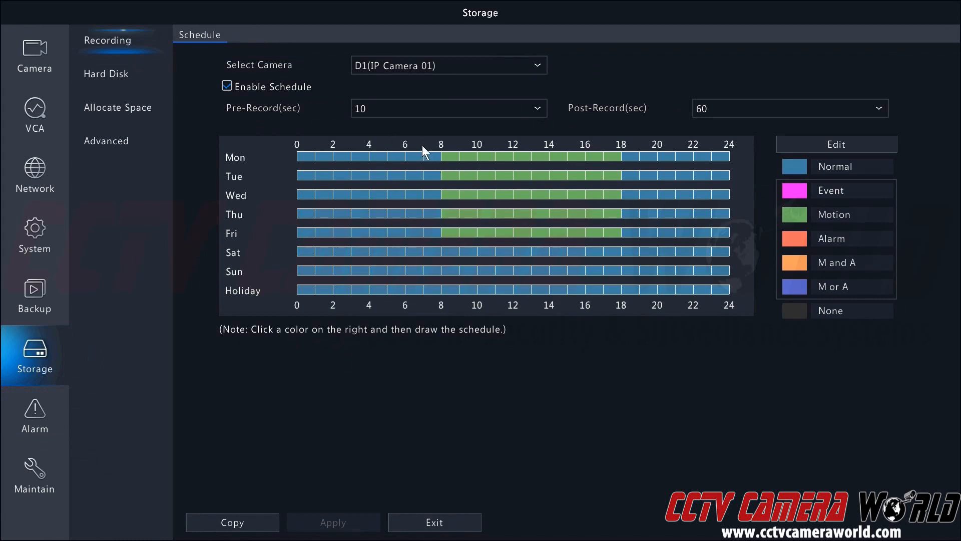
{"action": "mouse_move", "coordinate": [625, 158]}
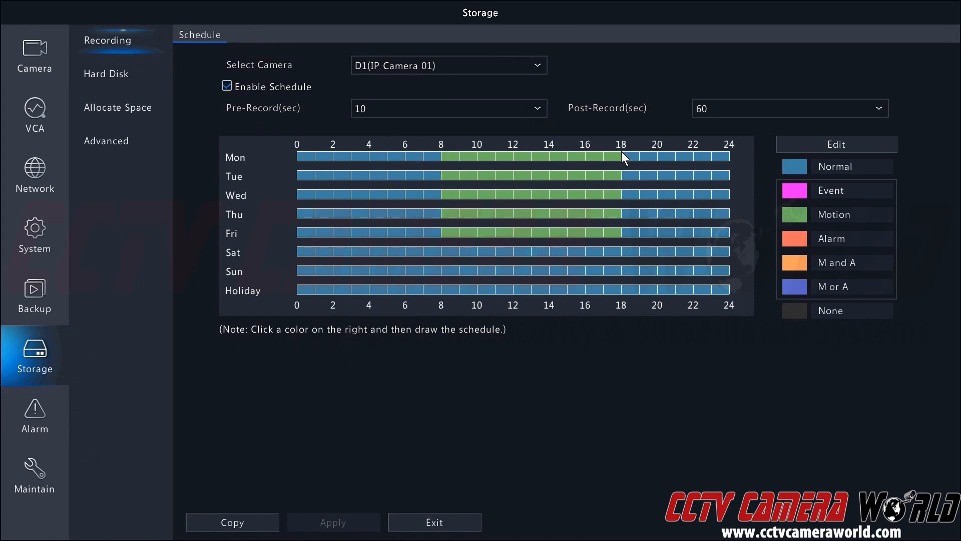
{"action": "mouse_move", "coordinate": [547, 228]}
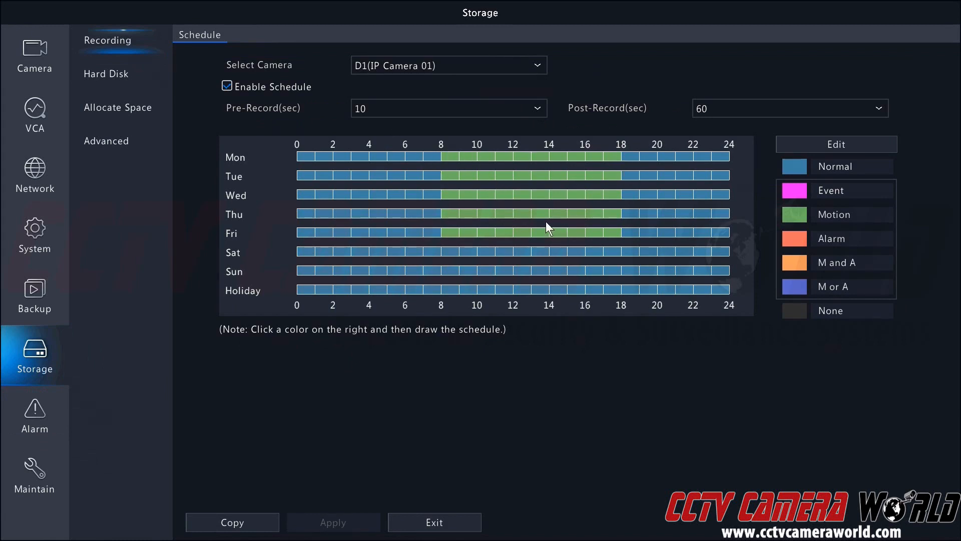